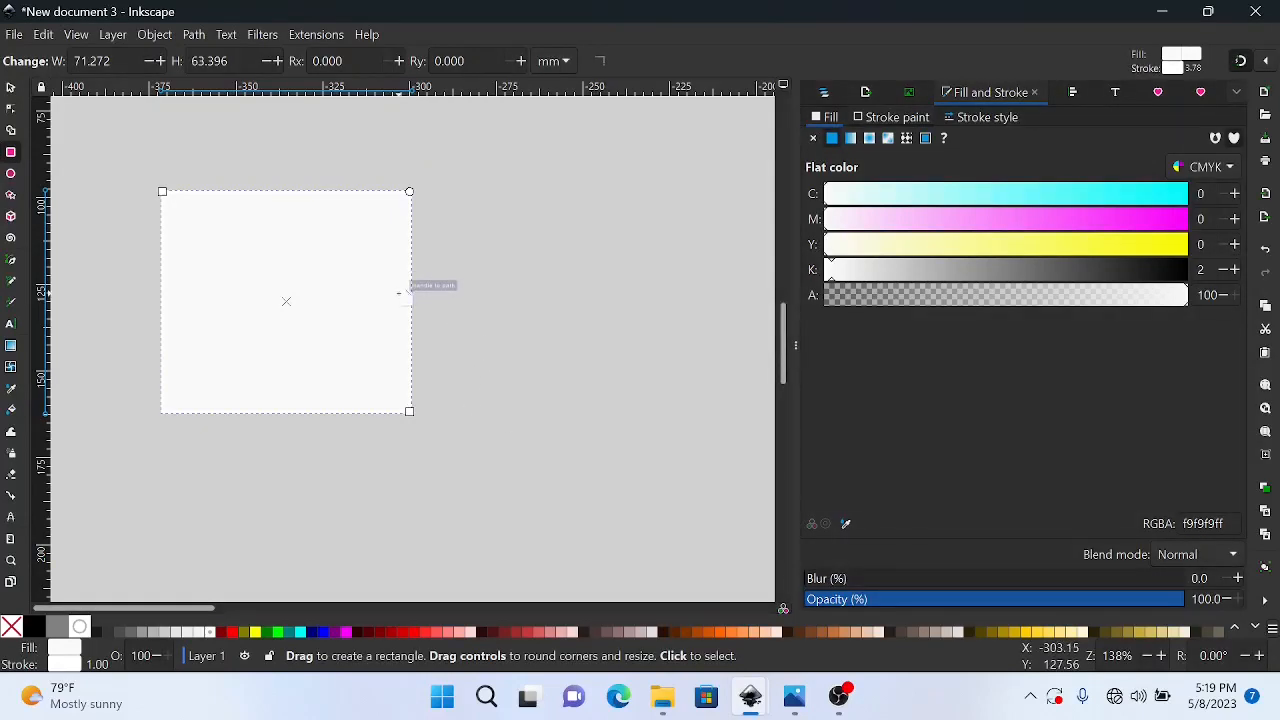
mouse_move(987, 102)
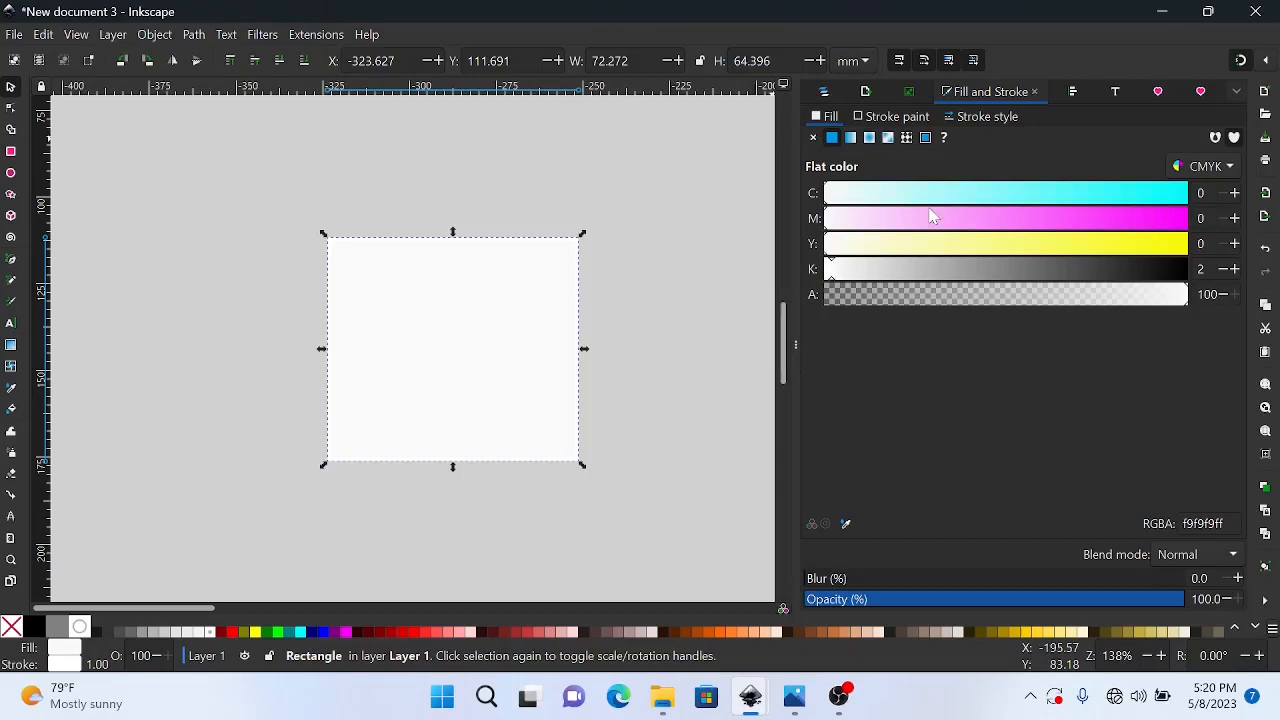
- Tint the selected rectangle's fill pink using the M slider on the Fill tab
left_click(942, 218)
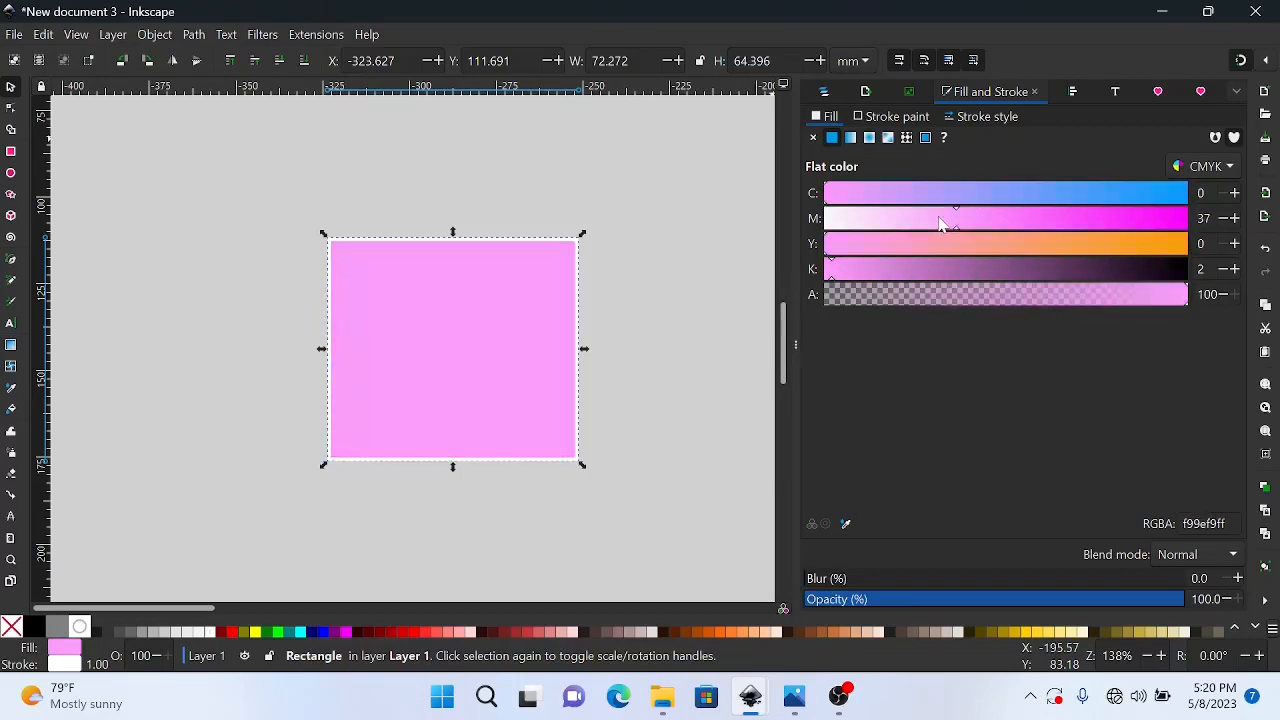
left_click(896, 116)
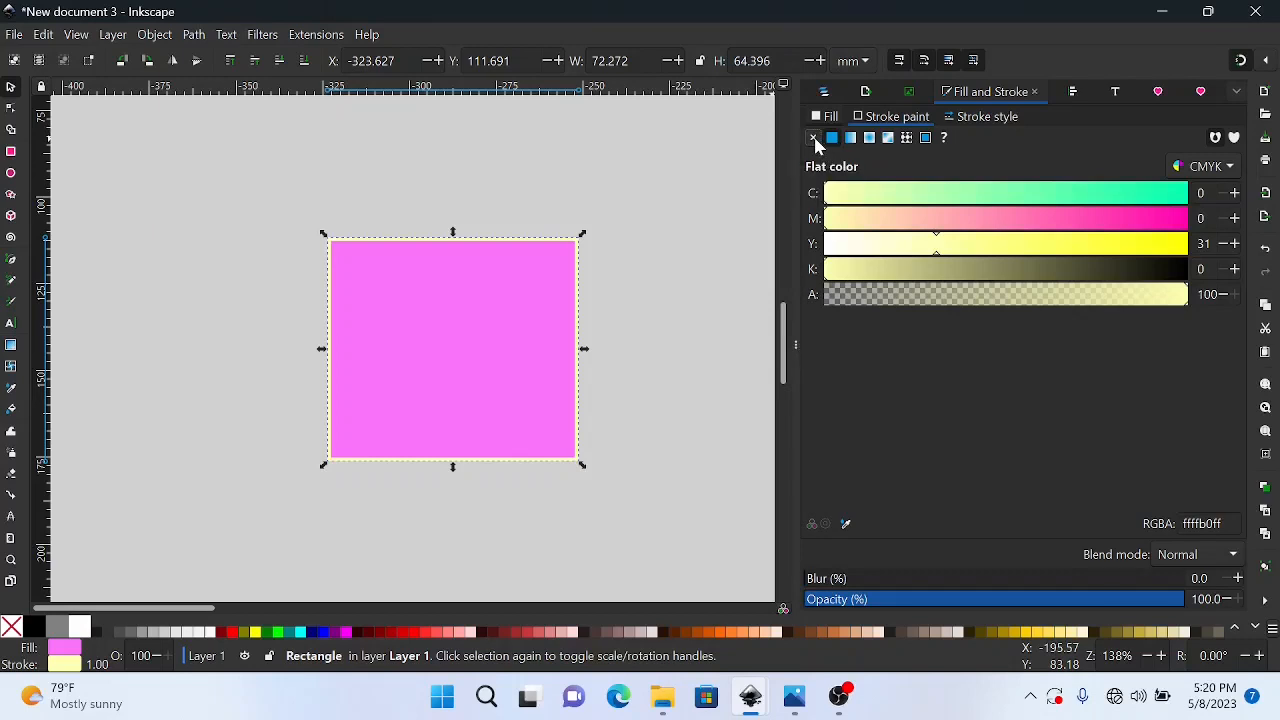
- Set the rectangle's stroke to No paint, leaving only the pink fill
left_click(813, 137)
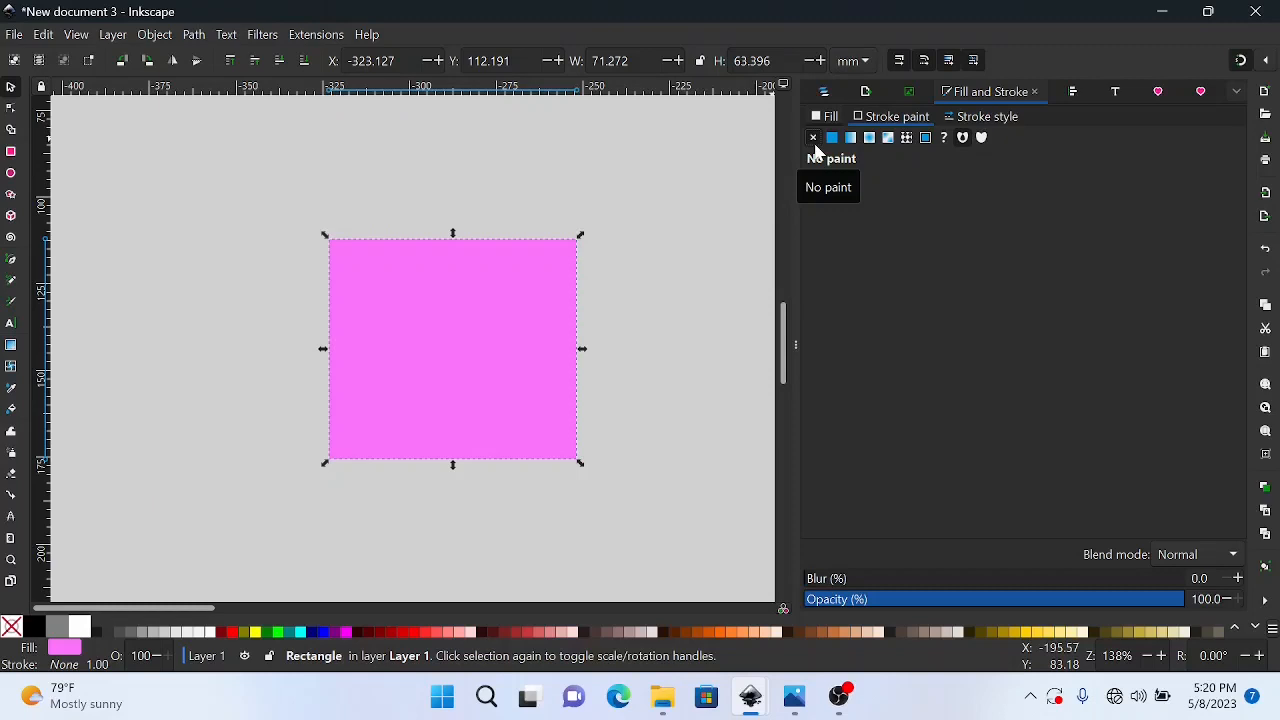
left_click(831, 137)
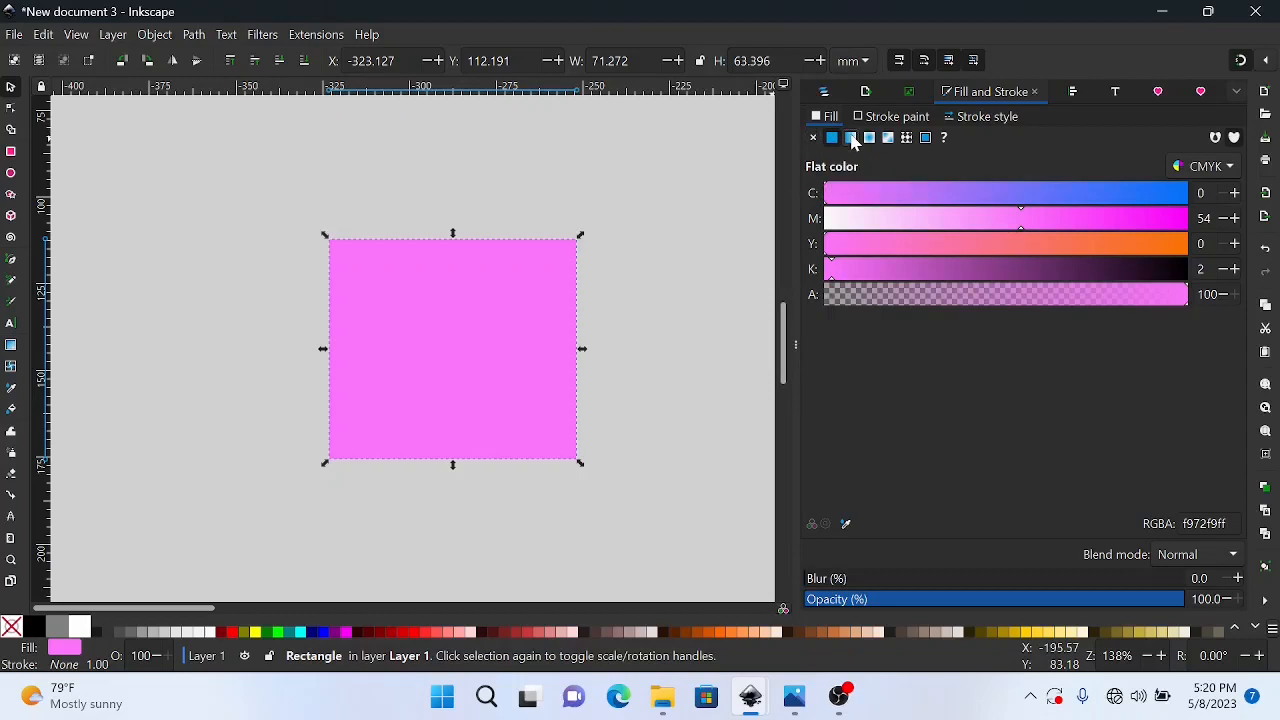
- Apply a linear gradient fill, shift its midpoint right and recolour the end stop orange
left_click(851, 137)
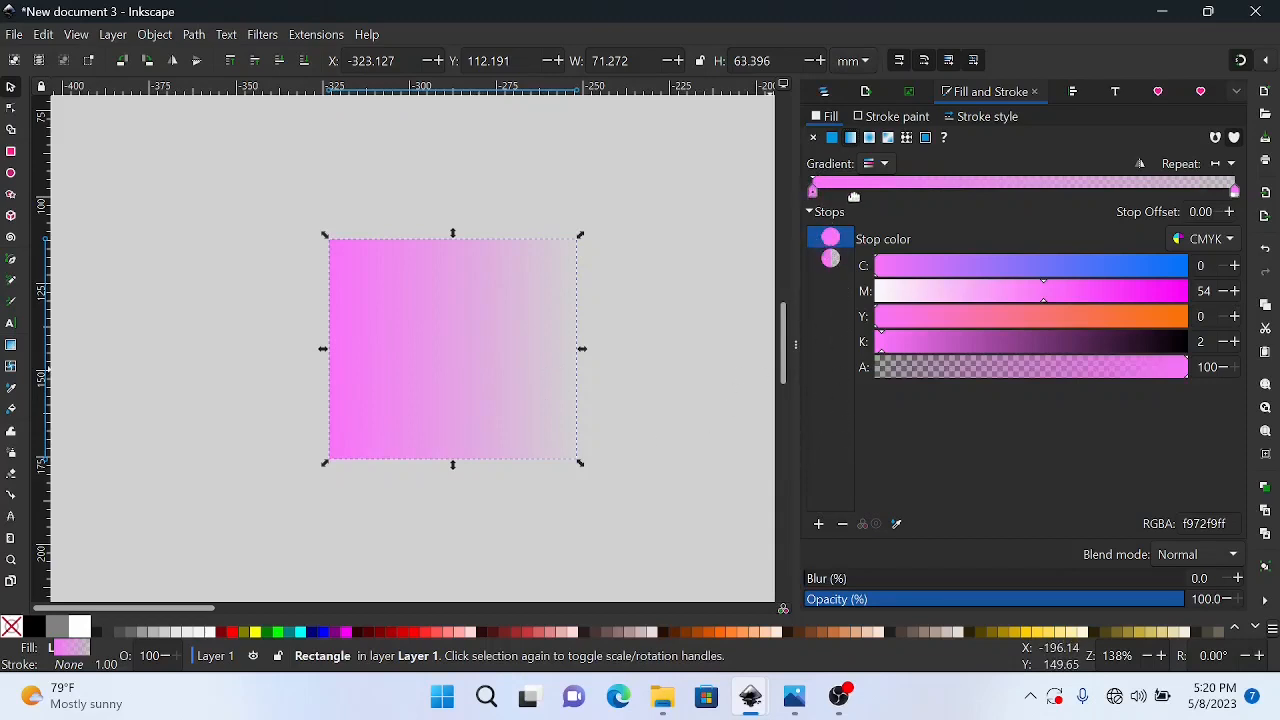
left_click_drag(812, 182, 1037, 182)
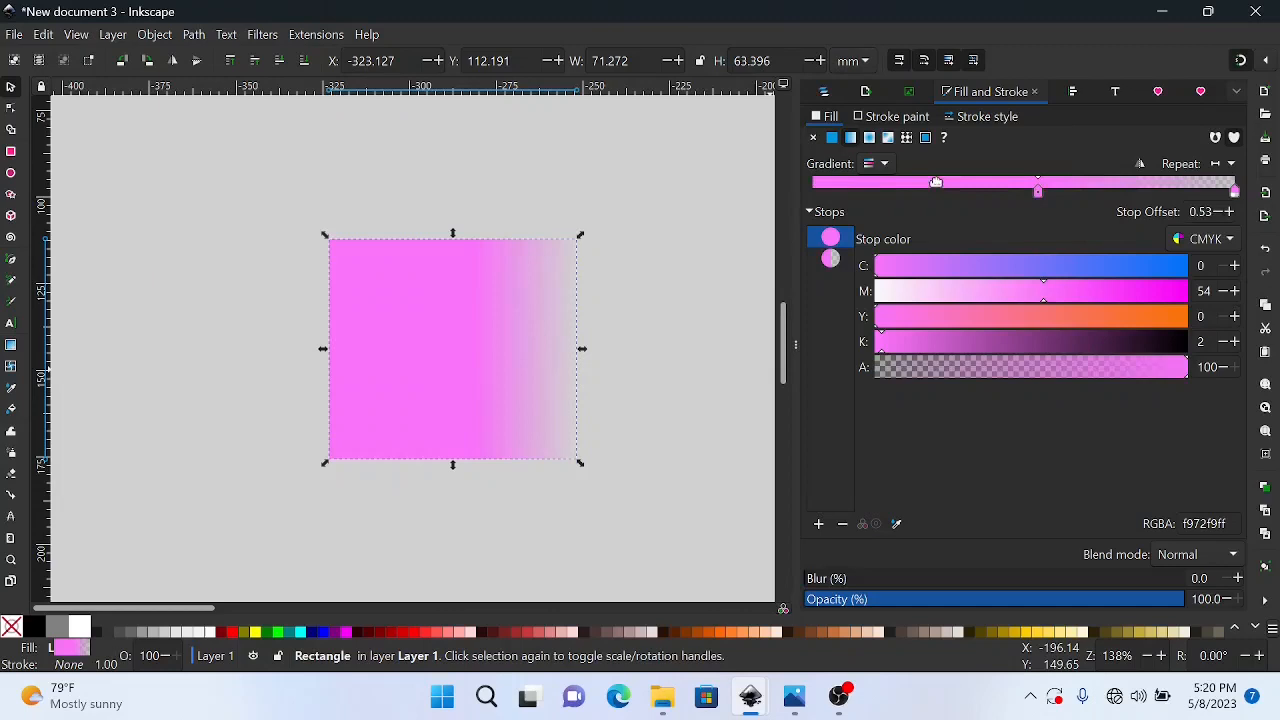
left_click(830, 258)
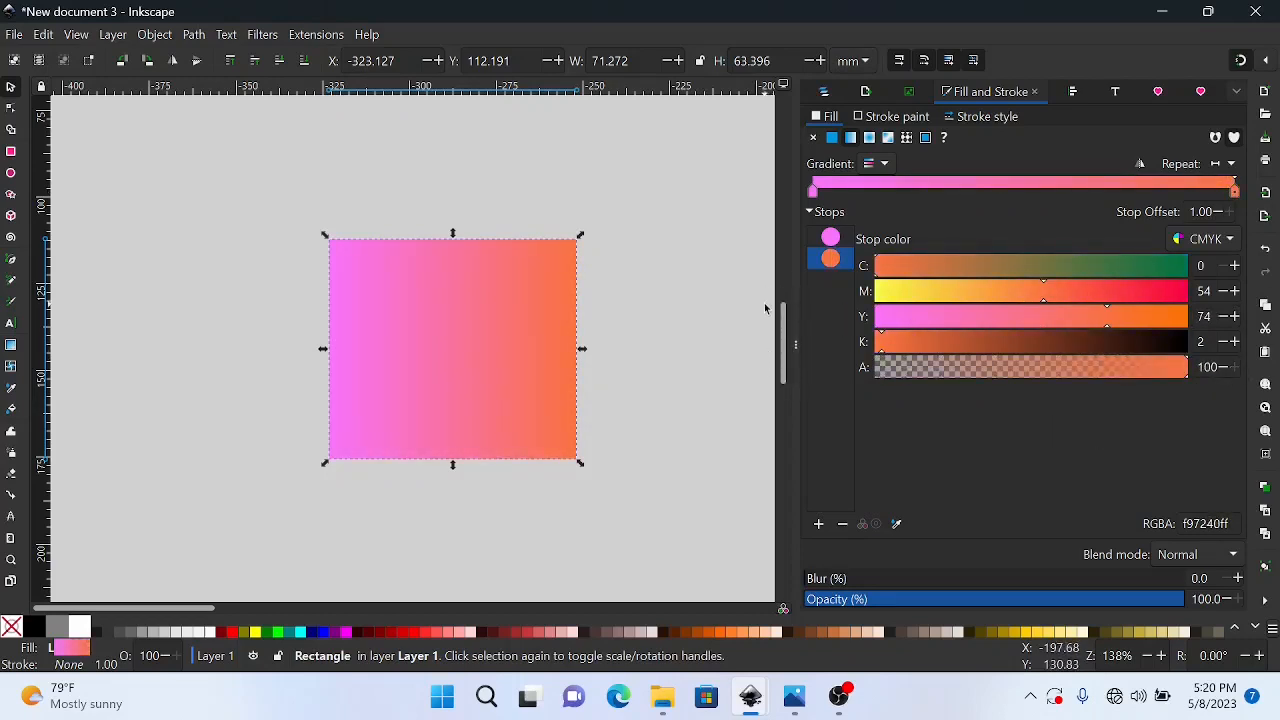
mouse_move(946, 380)
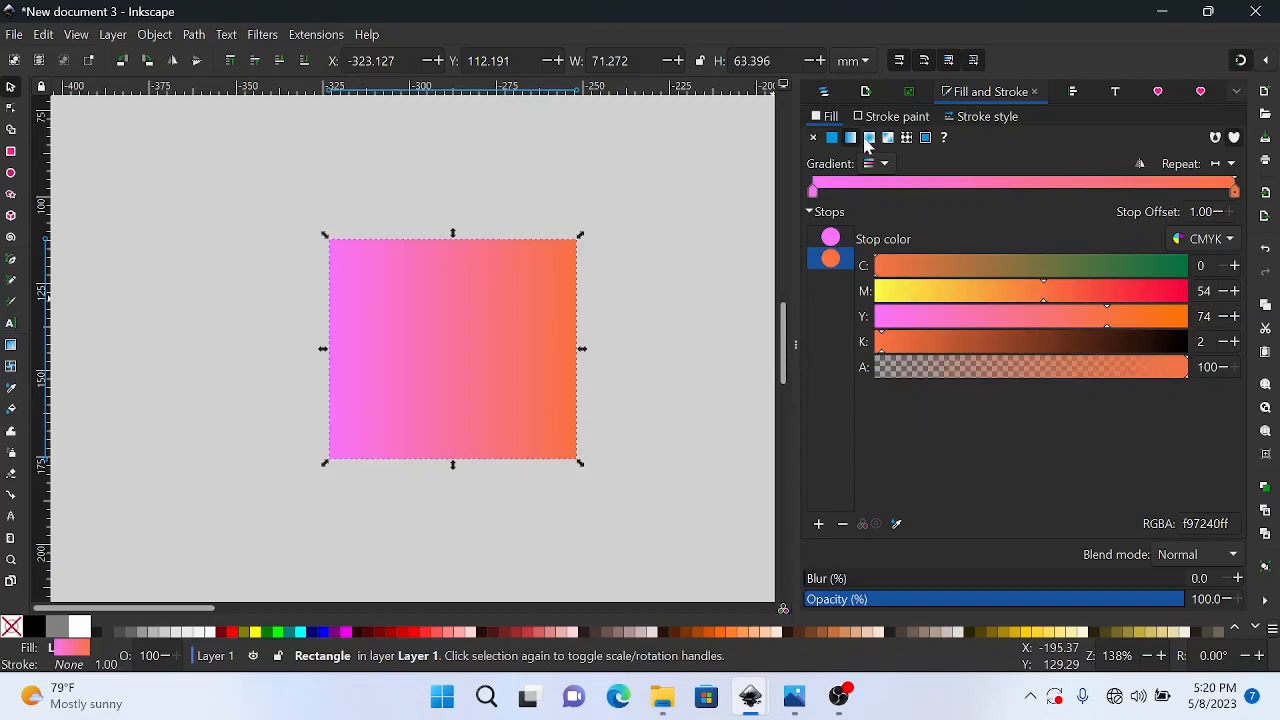
mouse_move(869, 137)
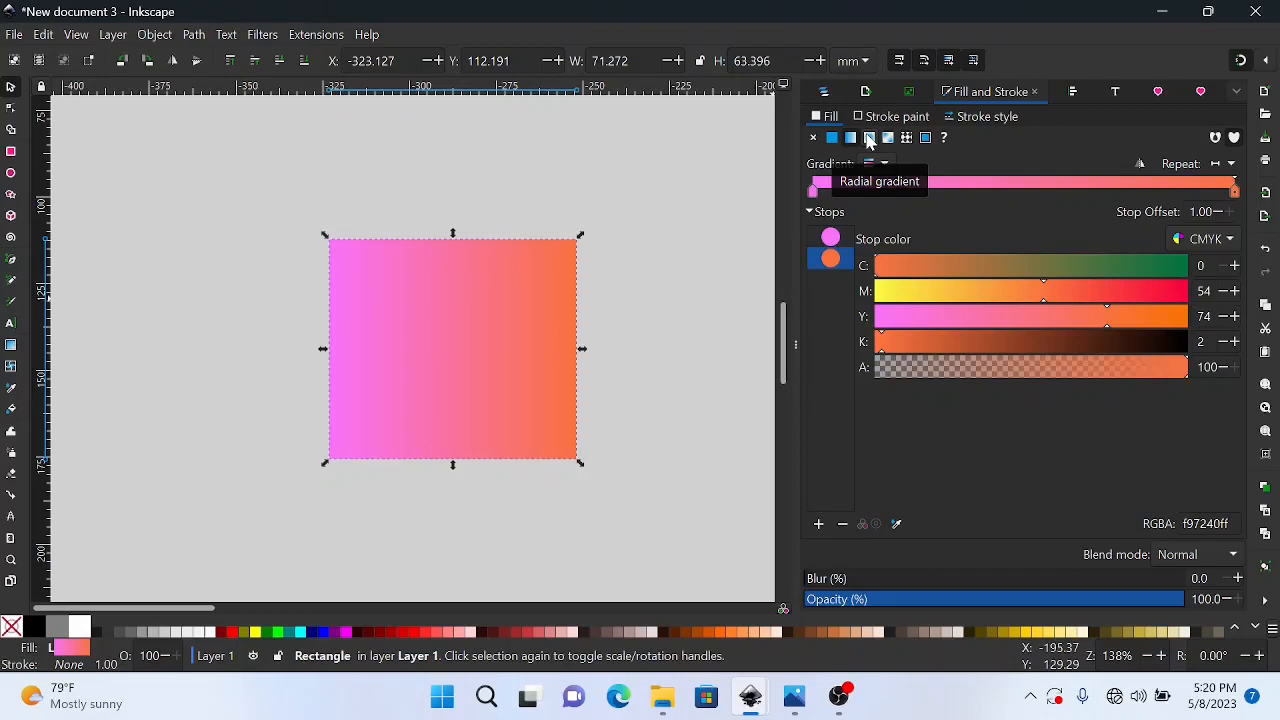
- Switch to a radial gradient, add and recolour a middle stop, then delete it again
left_click(869, 137)
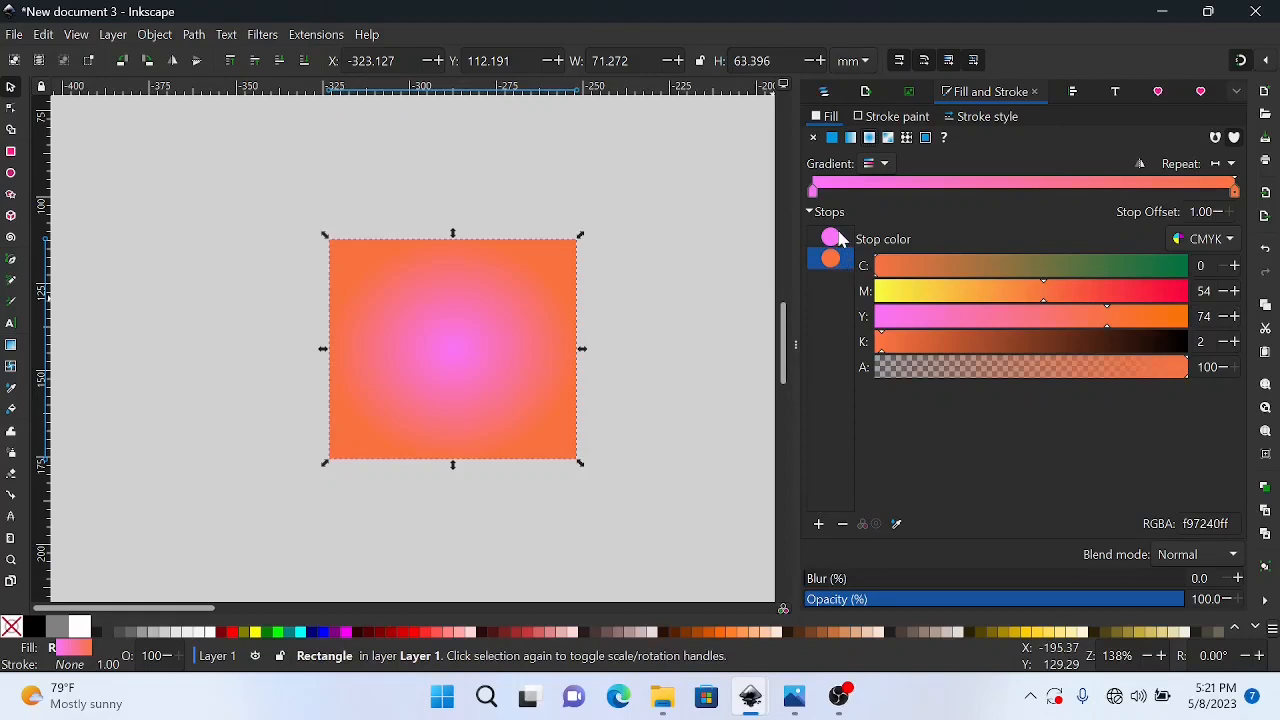
mouse_move(1018, 290)
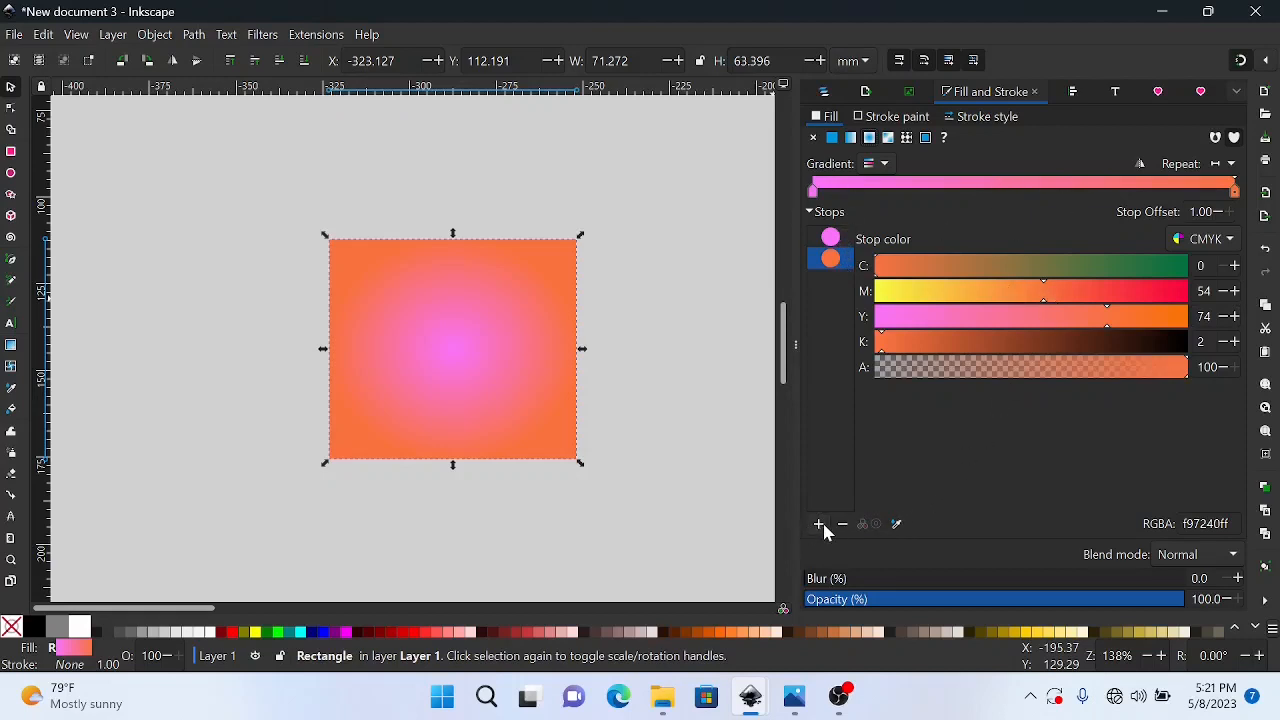
left_click(1025, 194)
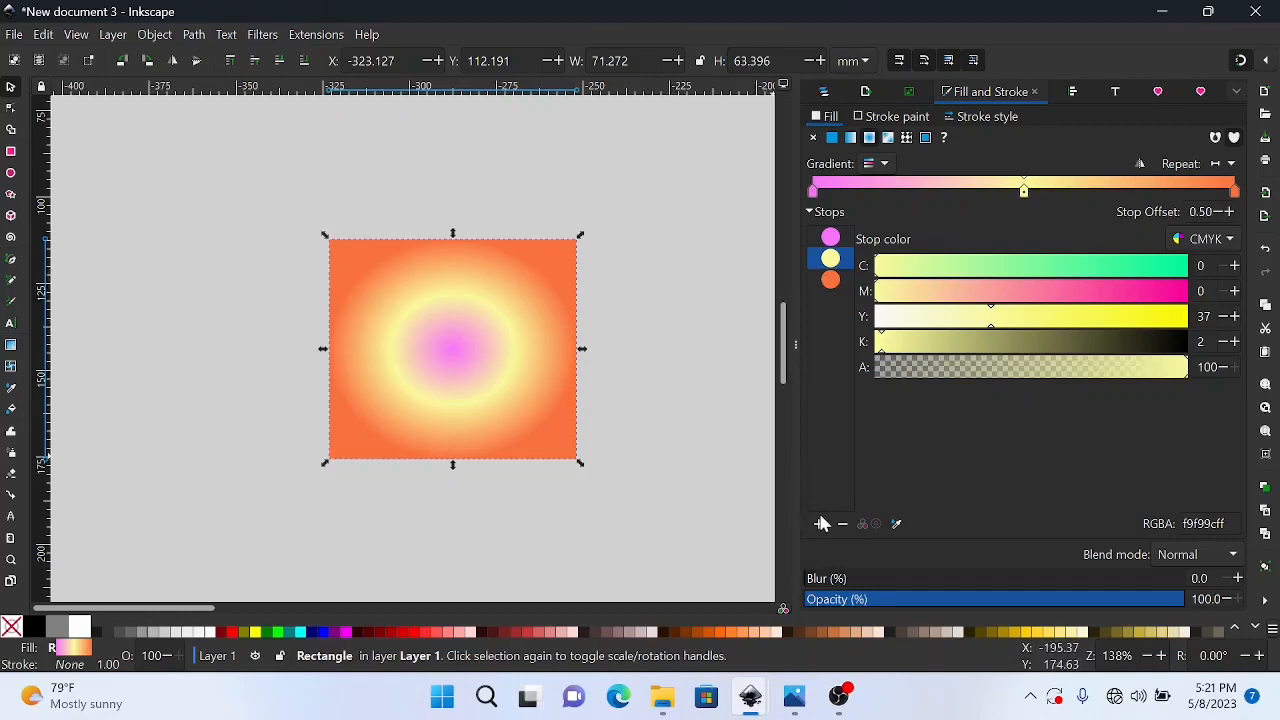
left_click(818, 523)
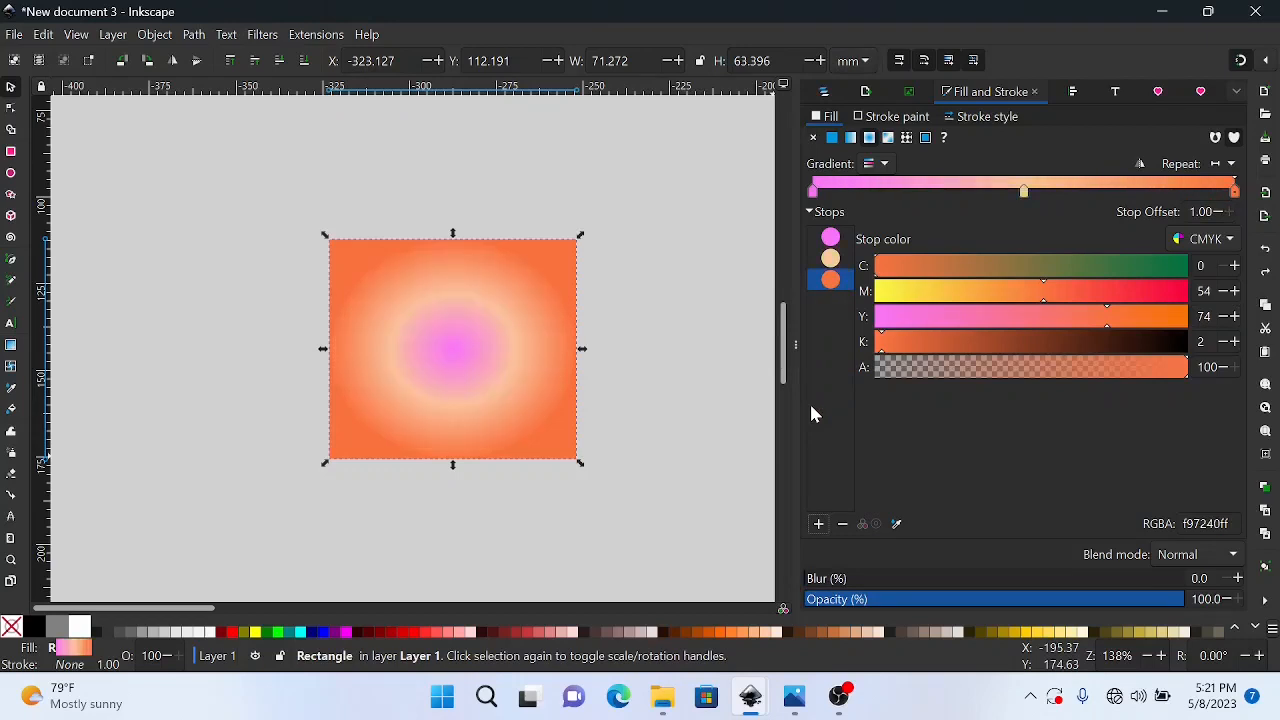
left_click(888, 138)
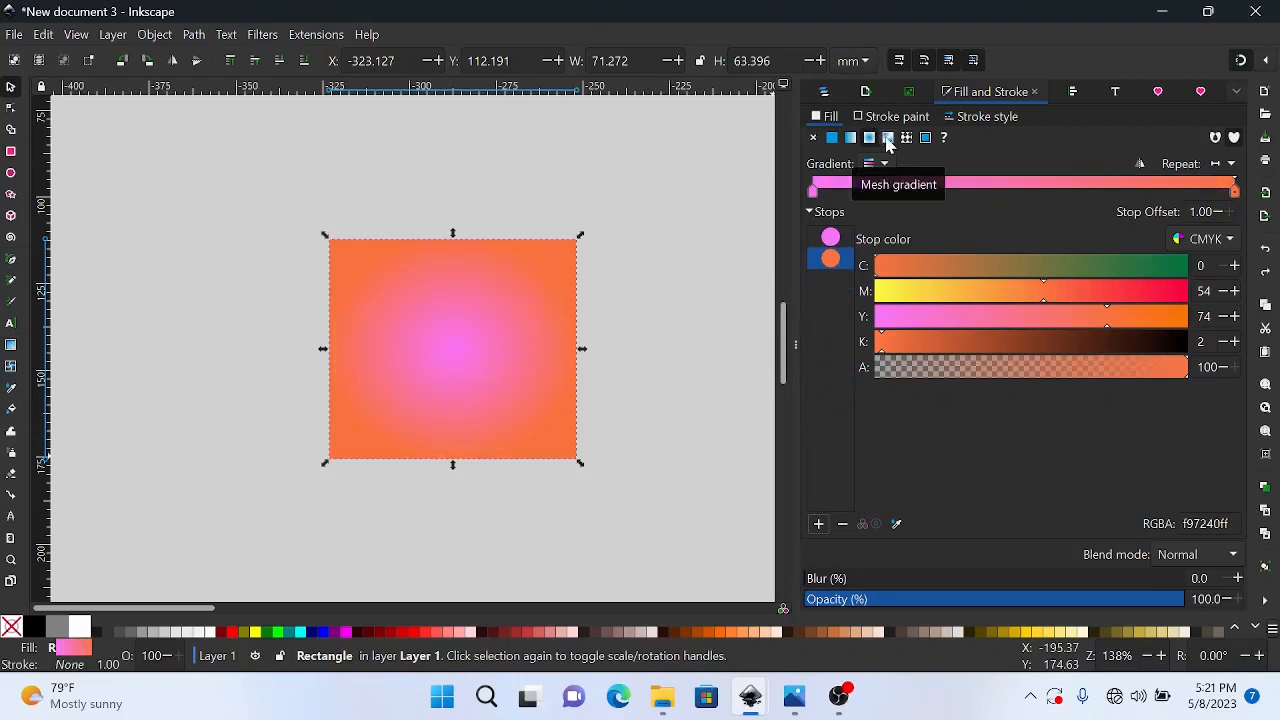
- Switch the rectangle's fill to a pink-and-white mesh gradient
left_click(888, 137)
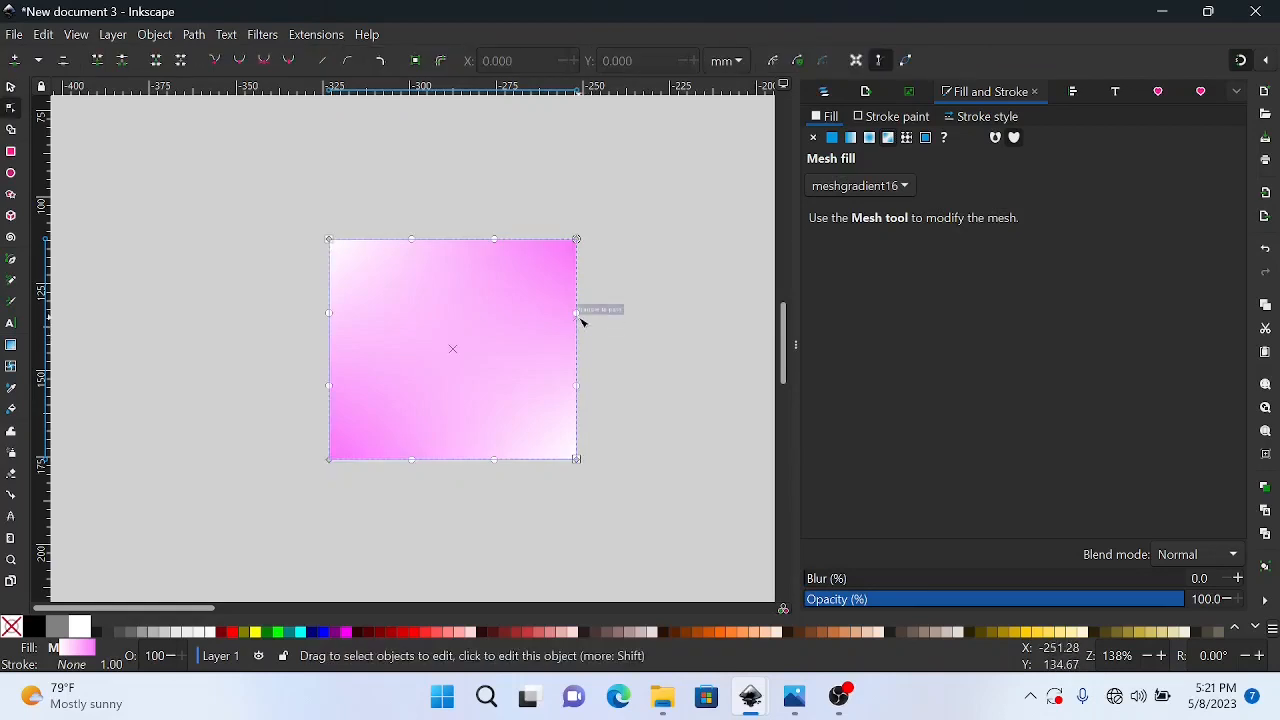
mouse_move(576, 312)
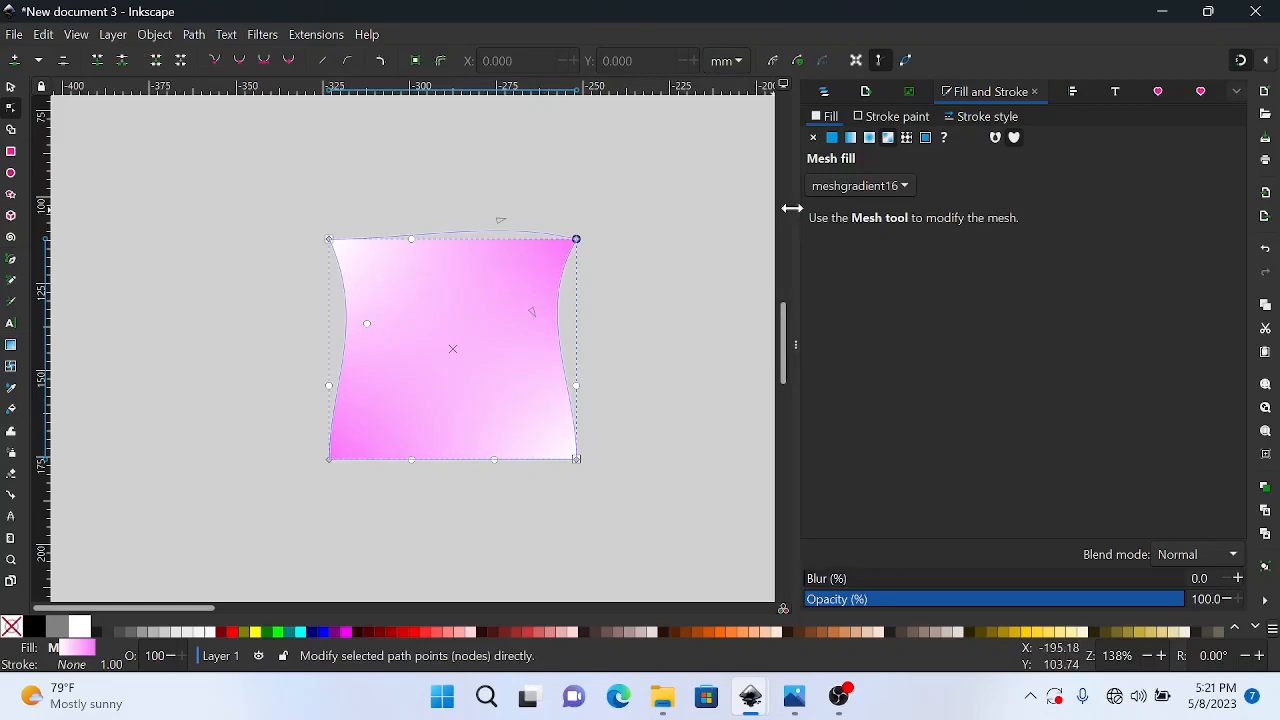
mouse_move(906, 137)
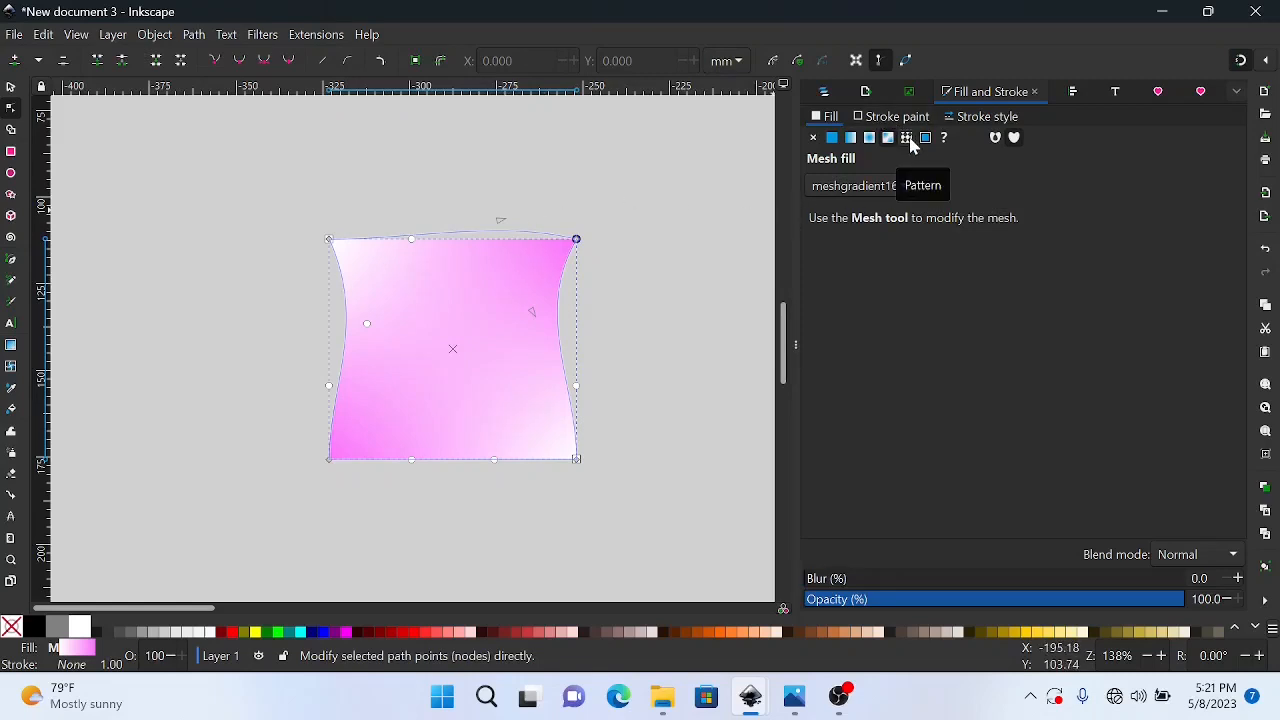
- Try a pattern fill such as ap108, then return to a flat light blue colour
left_click(906, 137)
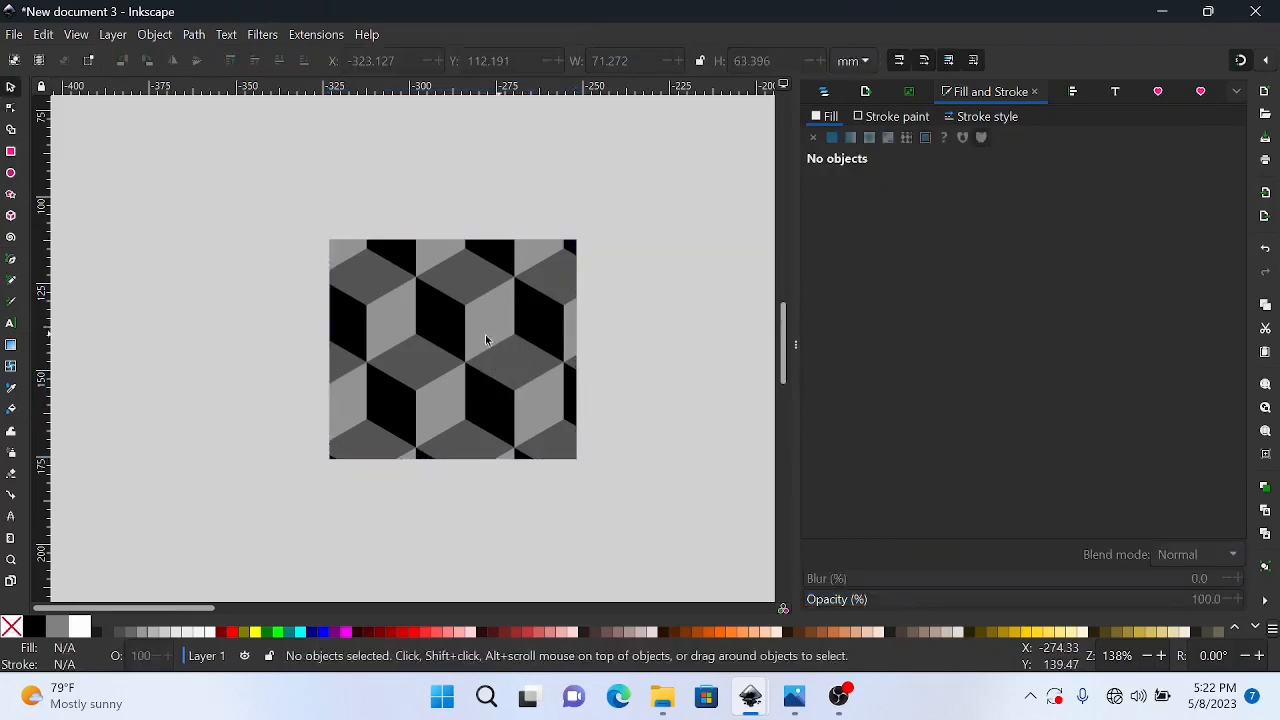
left_click(485, 340)
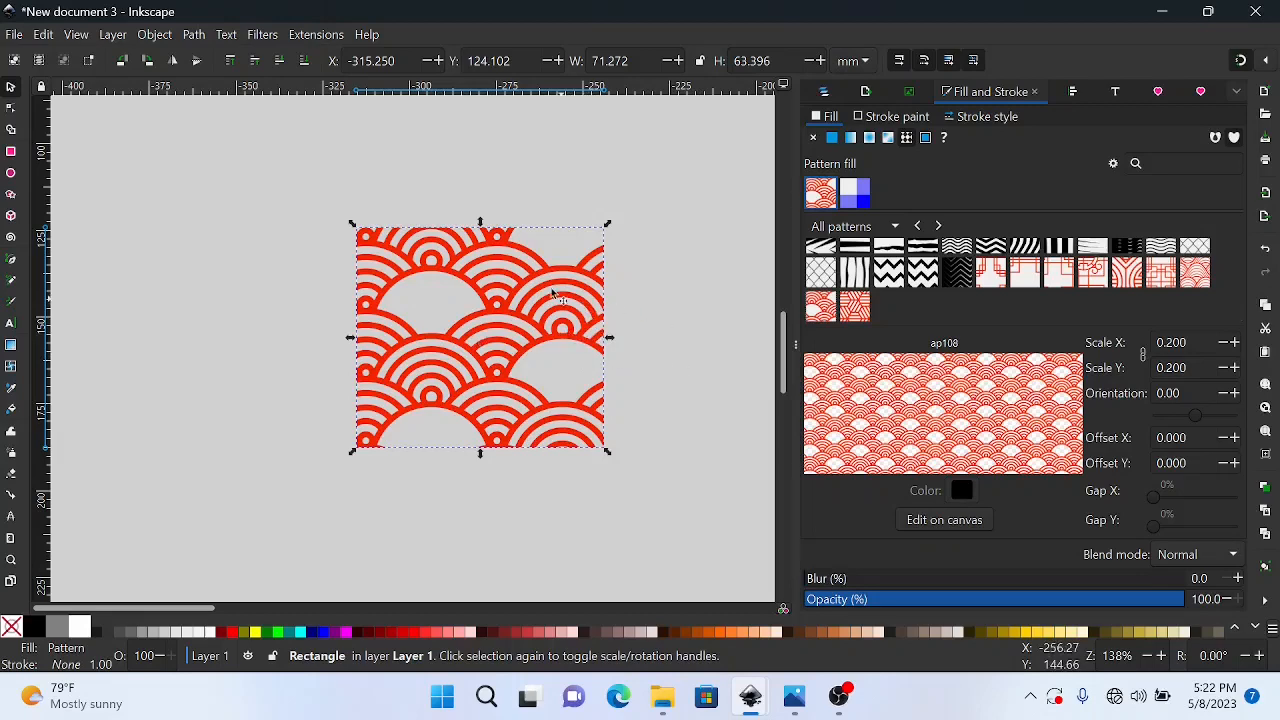
left_click(831, 137)
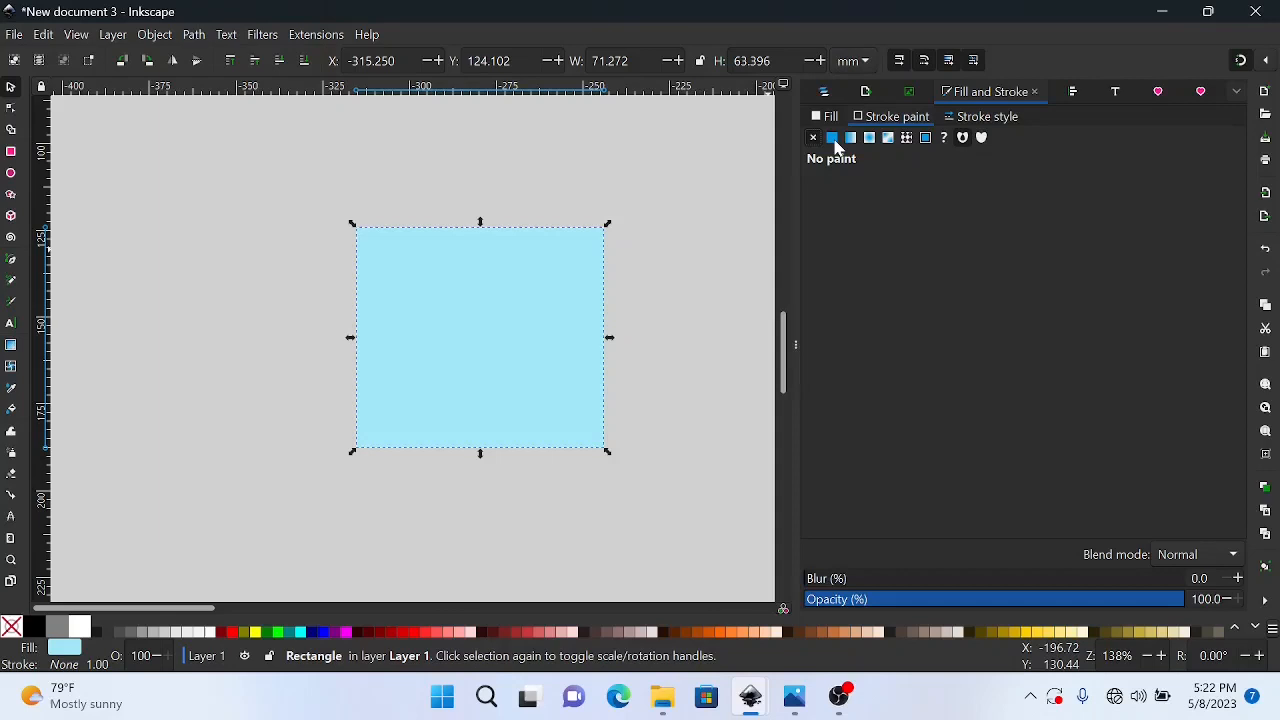
left_click(832, 137)
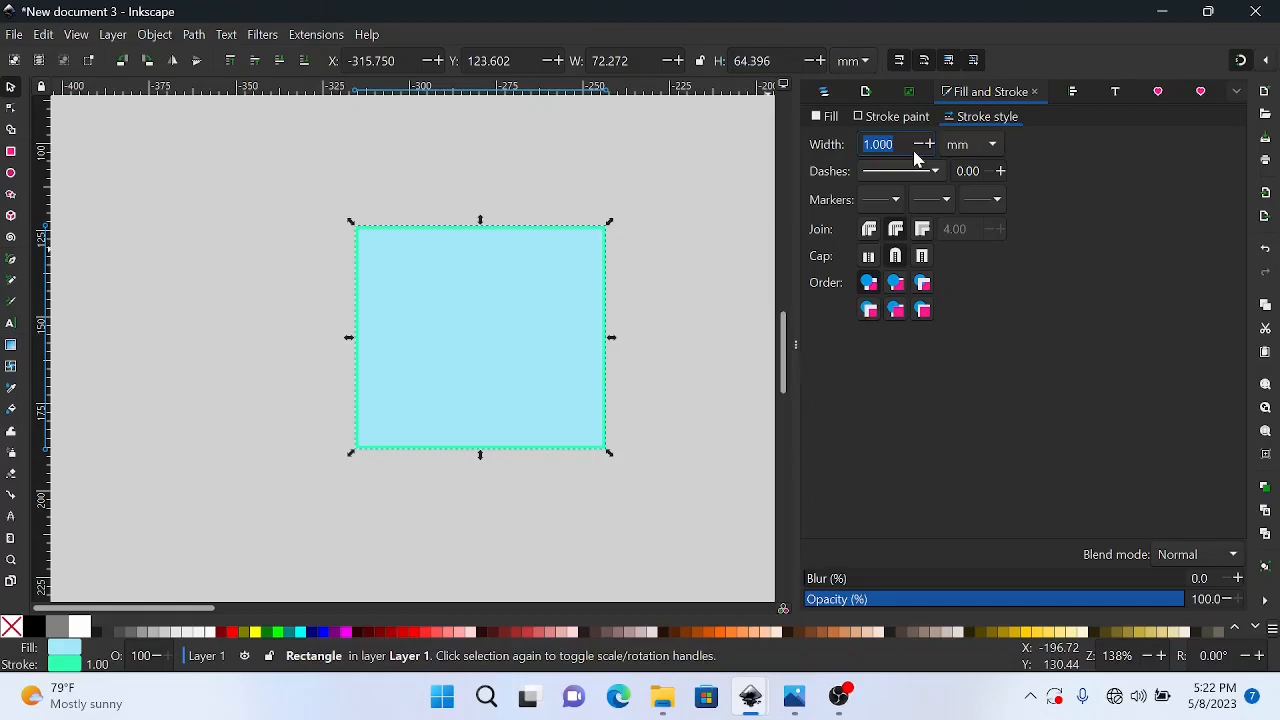
mouse_move(922, 166)
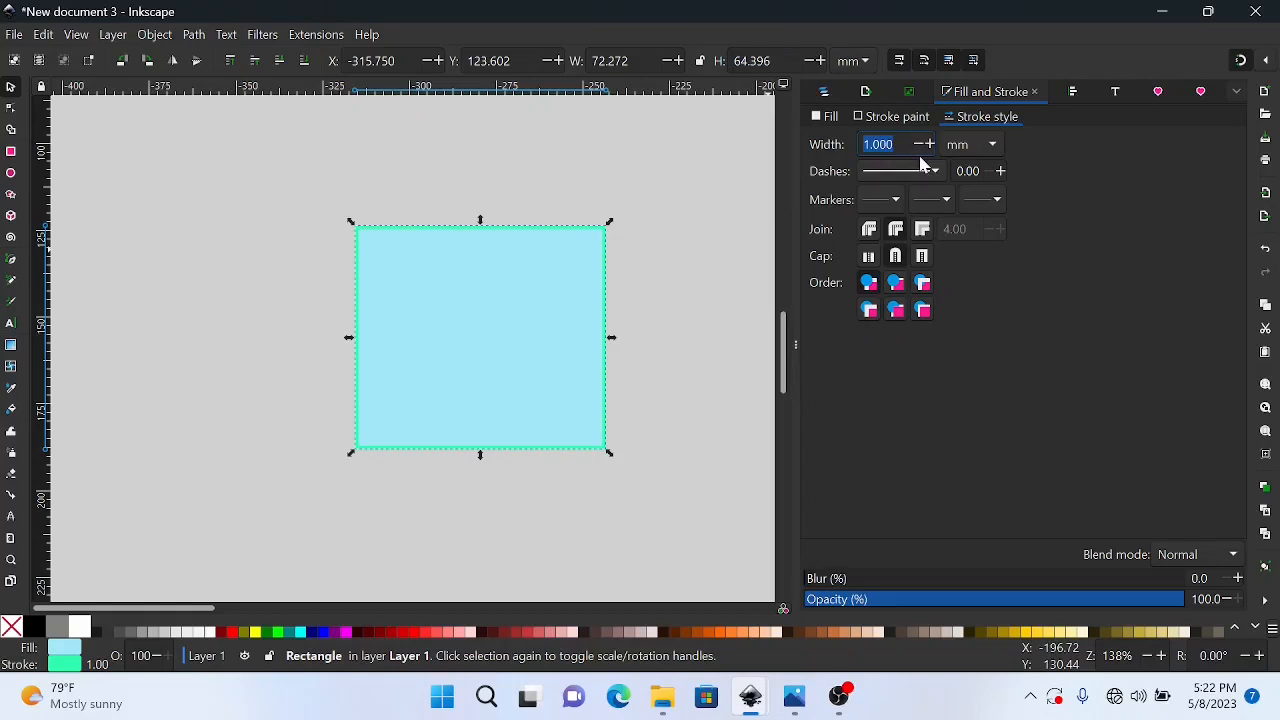
mouse_move(910, 152)
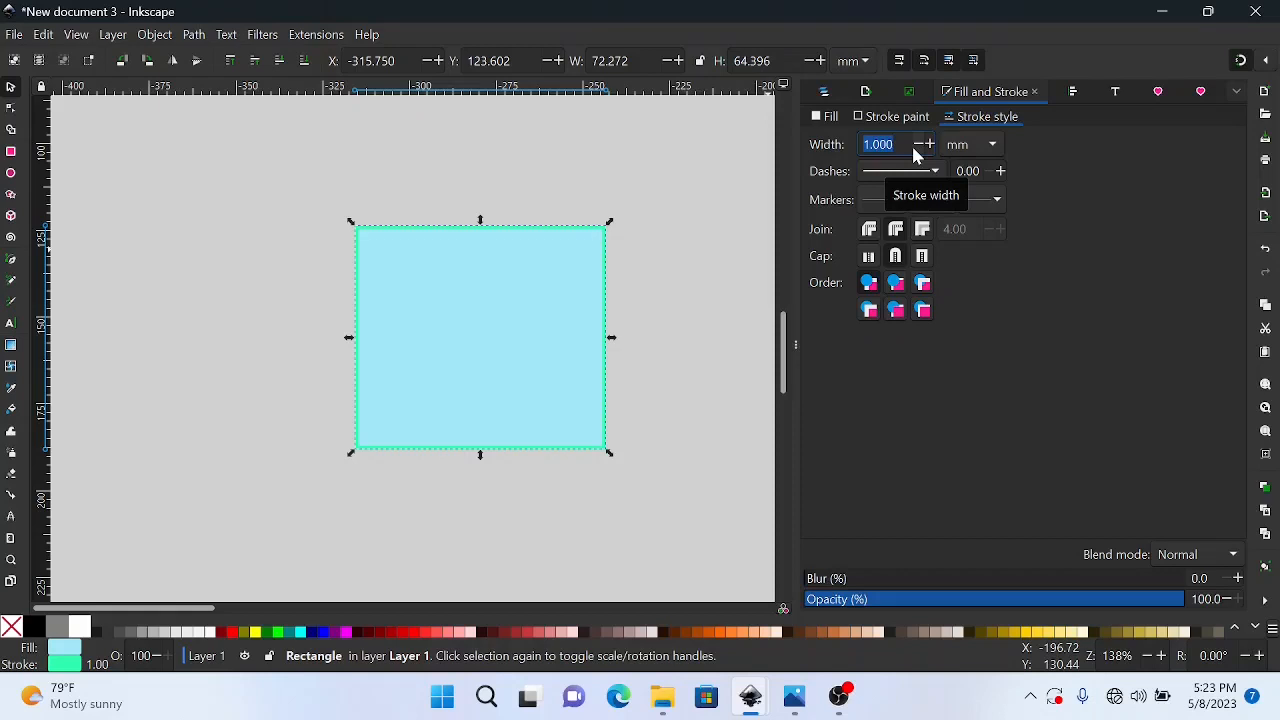
- Set the stroke width to 5.000 mm and reselect the rectangle to check the thick outline
type("5.000")
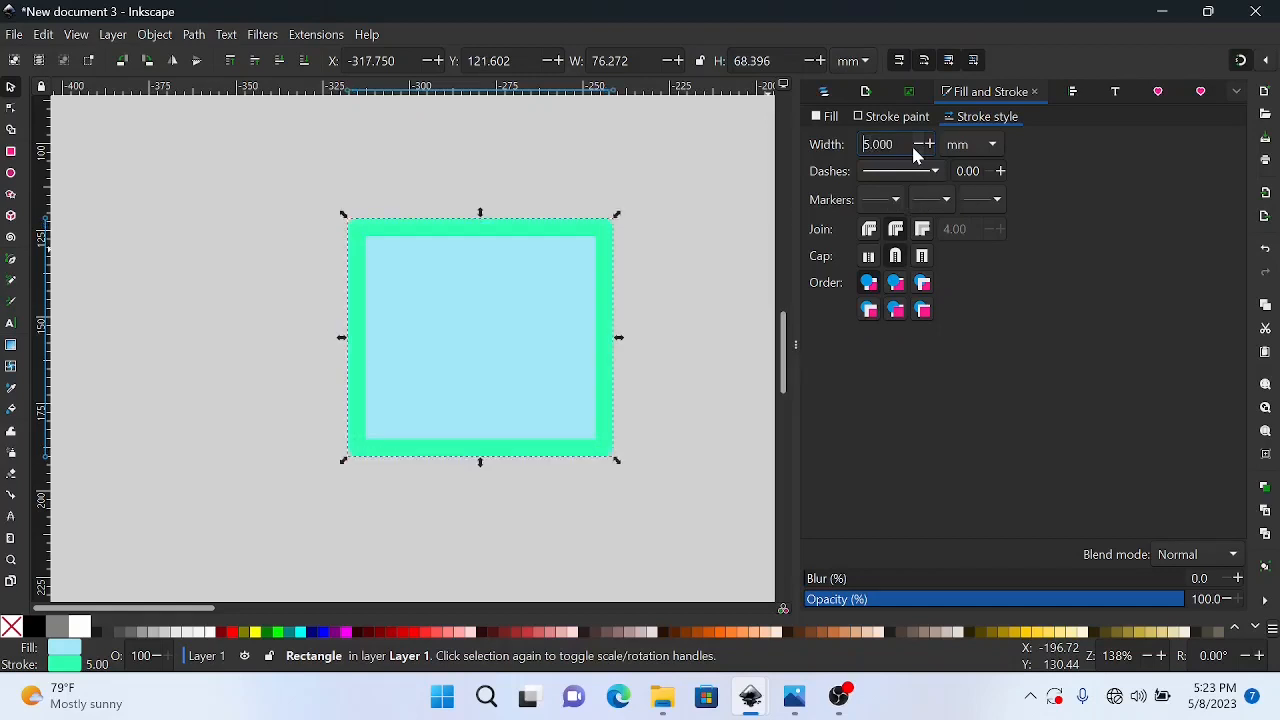
left_click(661, 323)
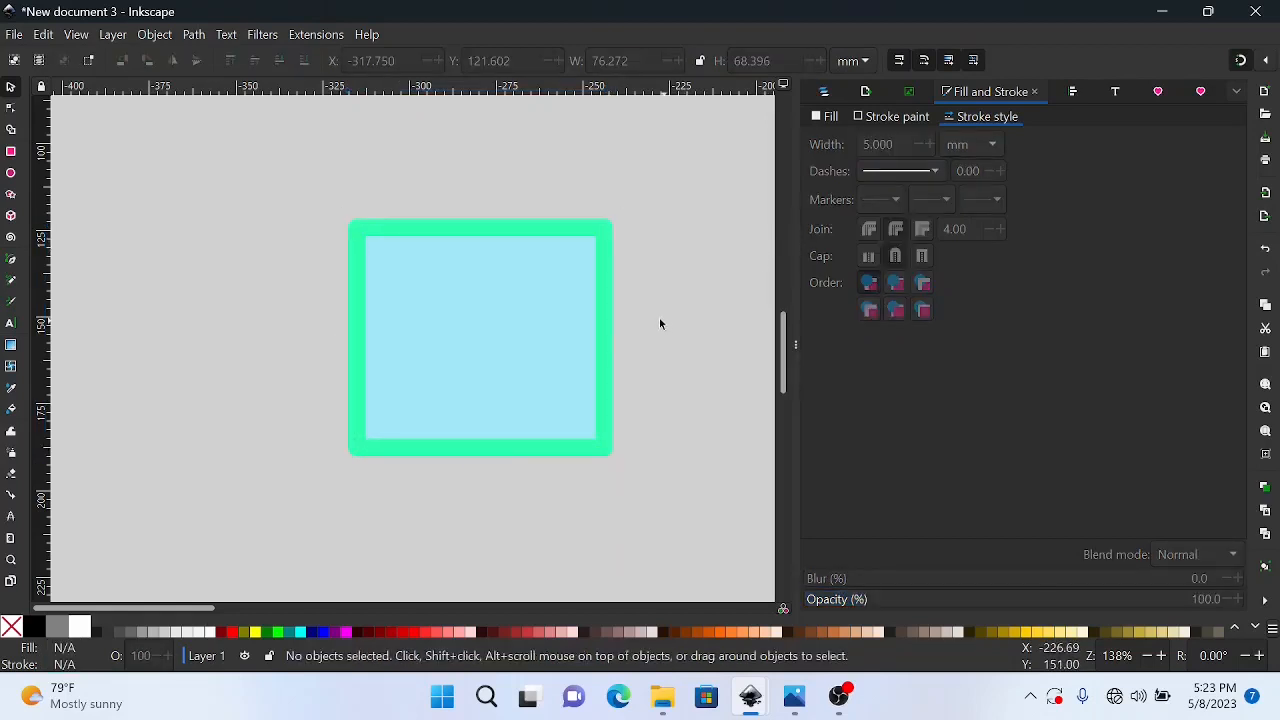
left_click(480, 337)
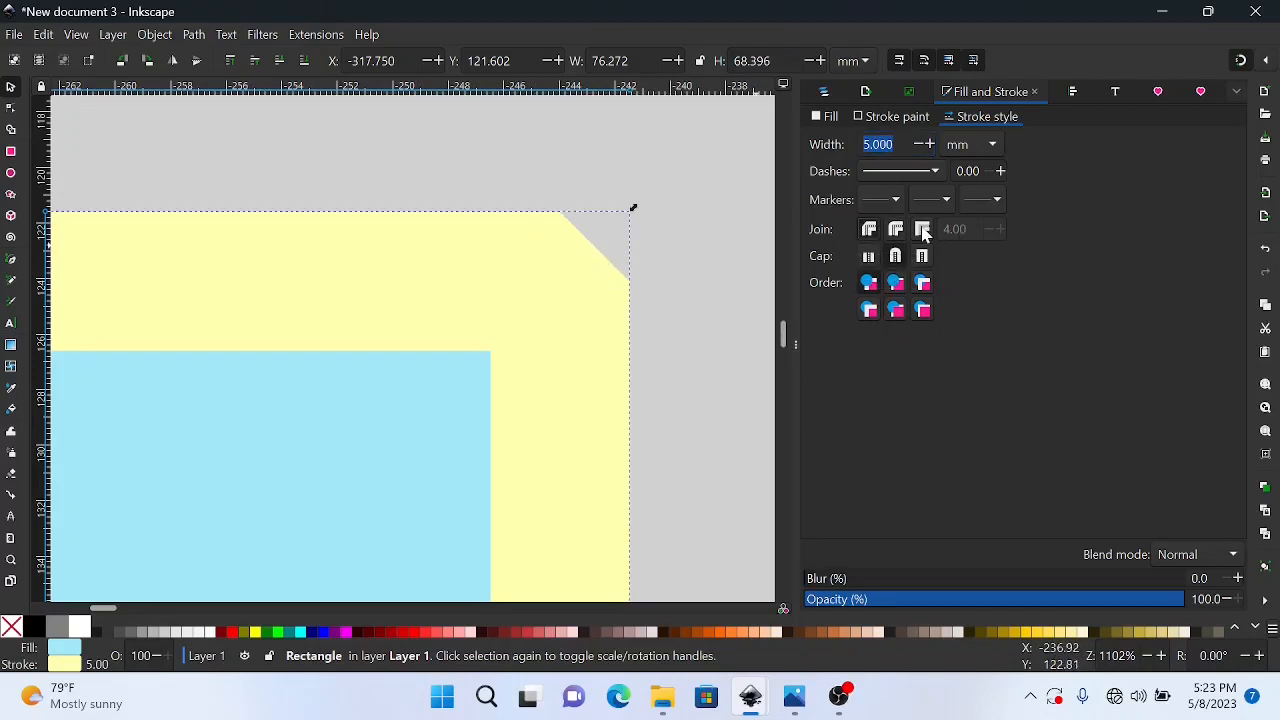
mouse_move(922, 229)
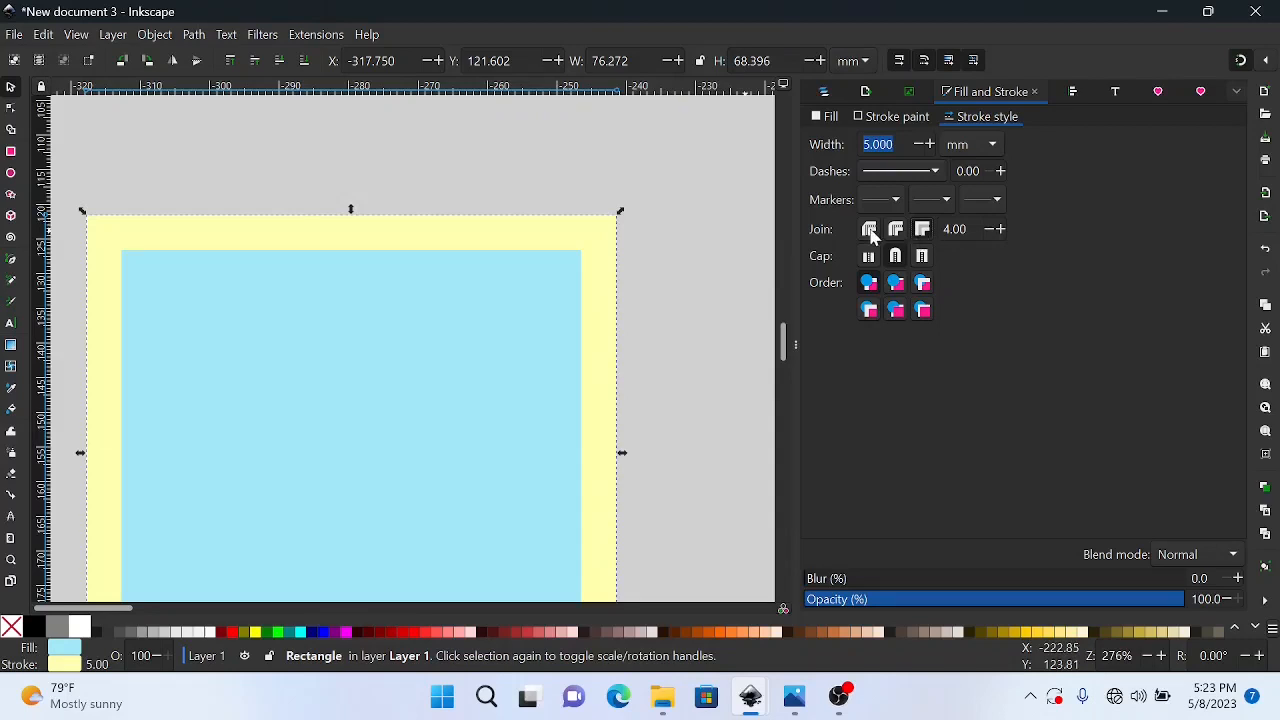
mouse_move(677, 231)
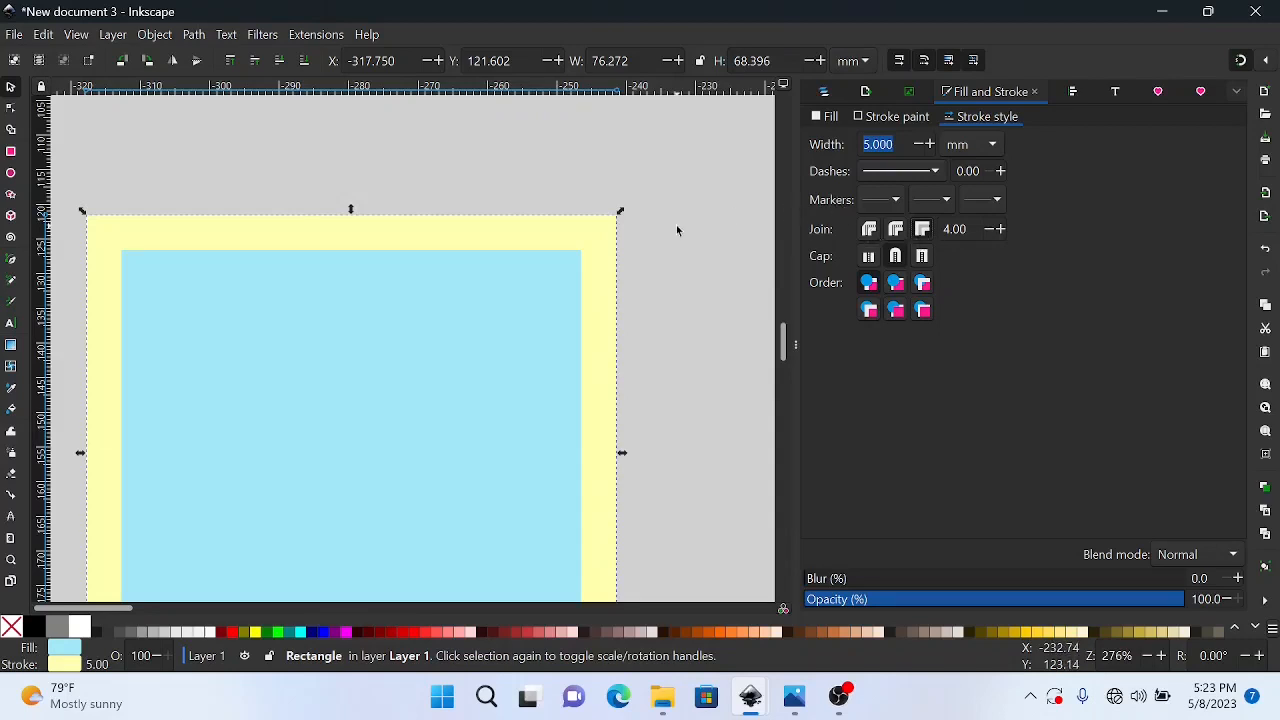
mouse_move(895, 240)
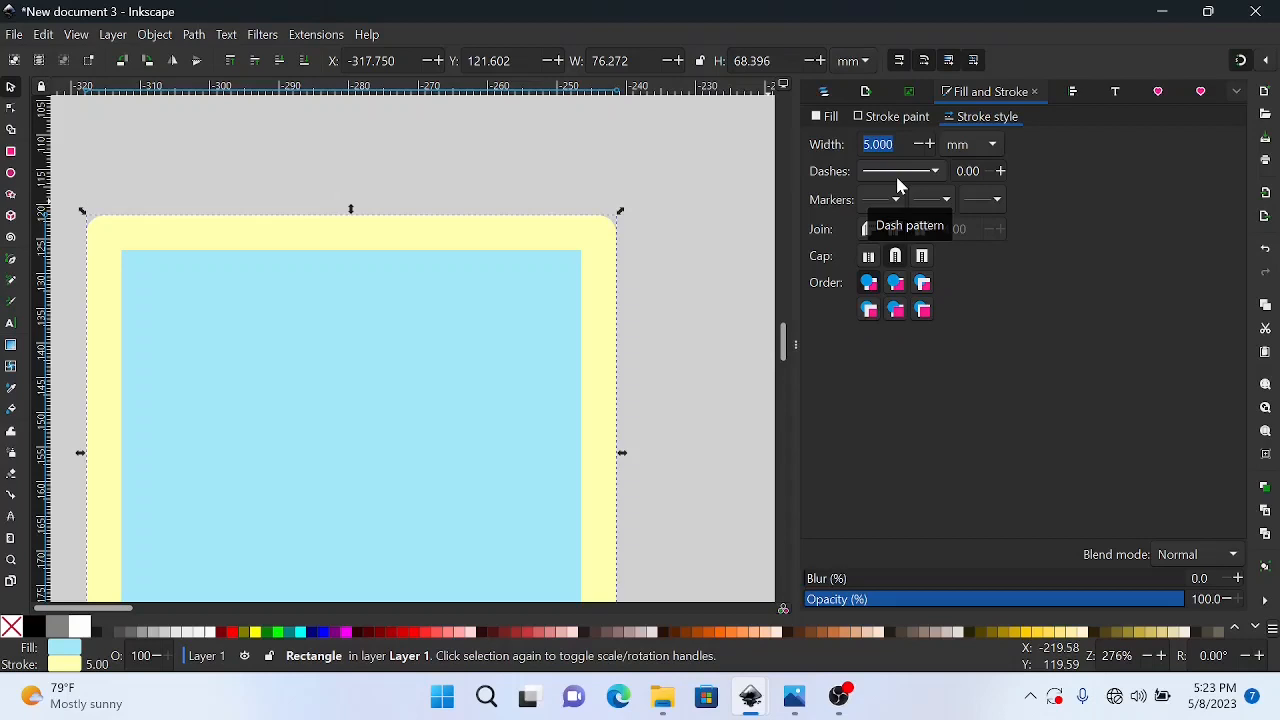
- Apply a widely spaced dash pattern, then change it to long-short dashes (2 1 0.5 1)
left_click(933, 170)
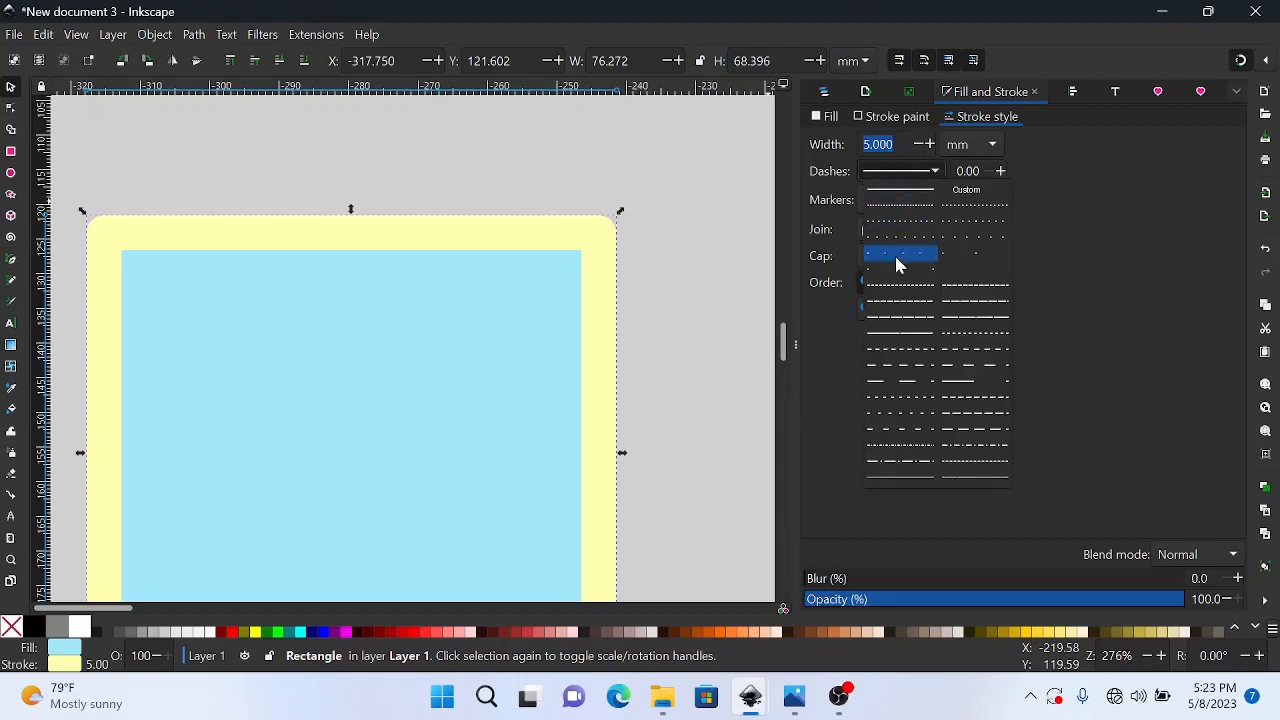
left_click(898, 255)
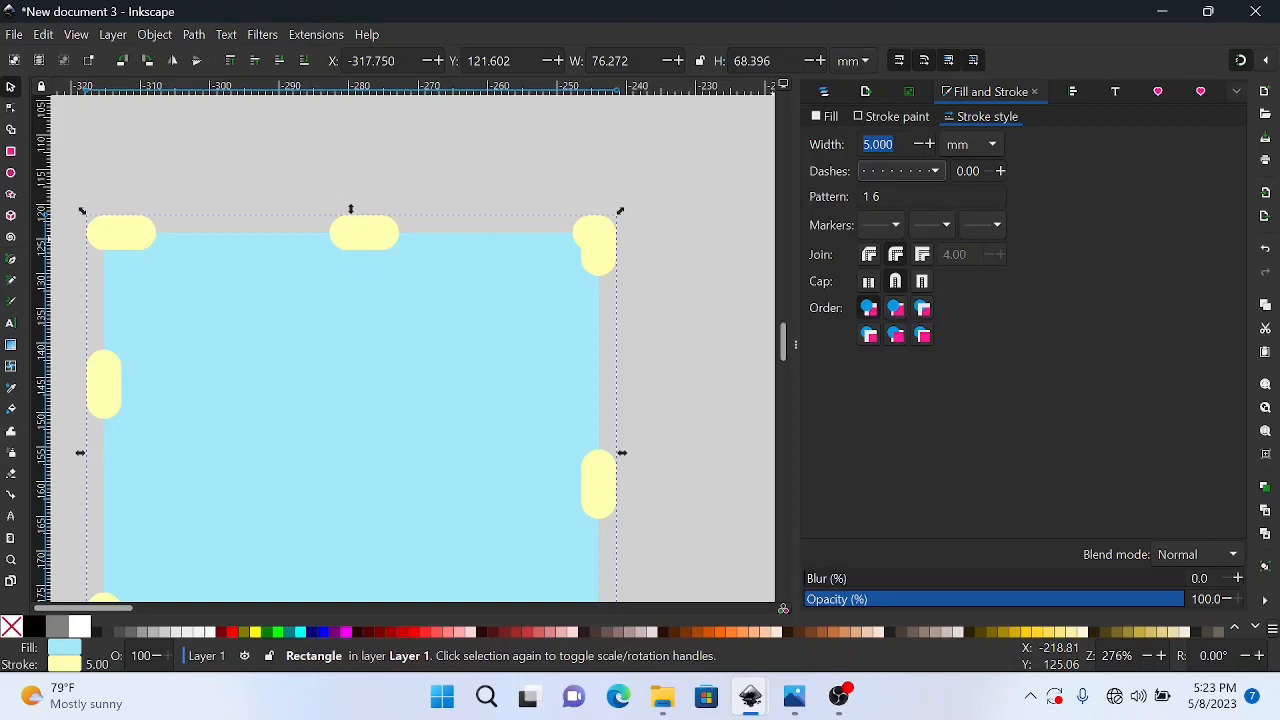
mouse_move(926, 190)
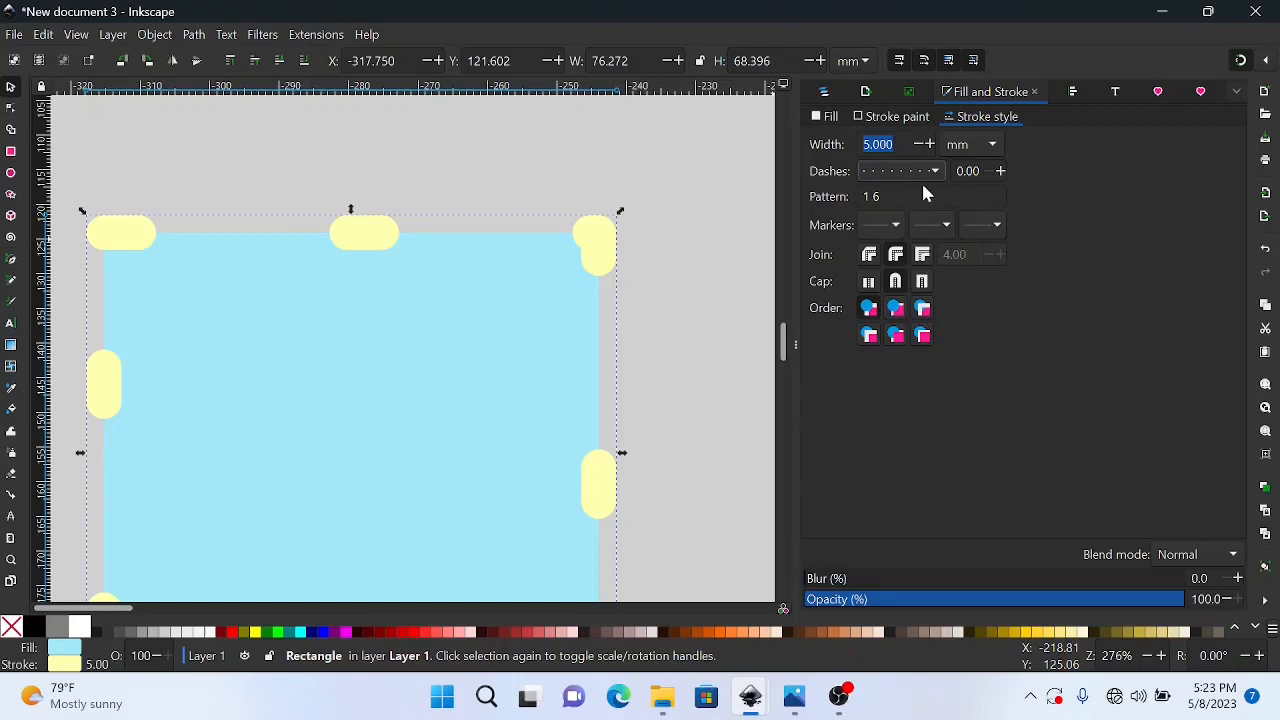
left_click(935, 170)
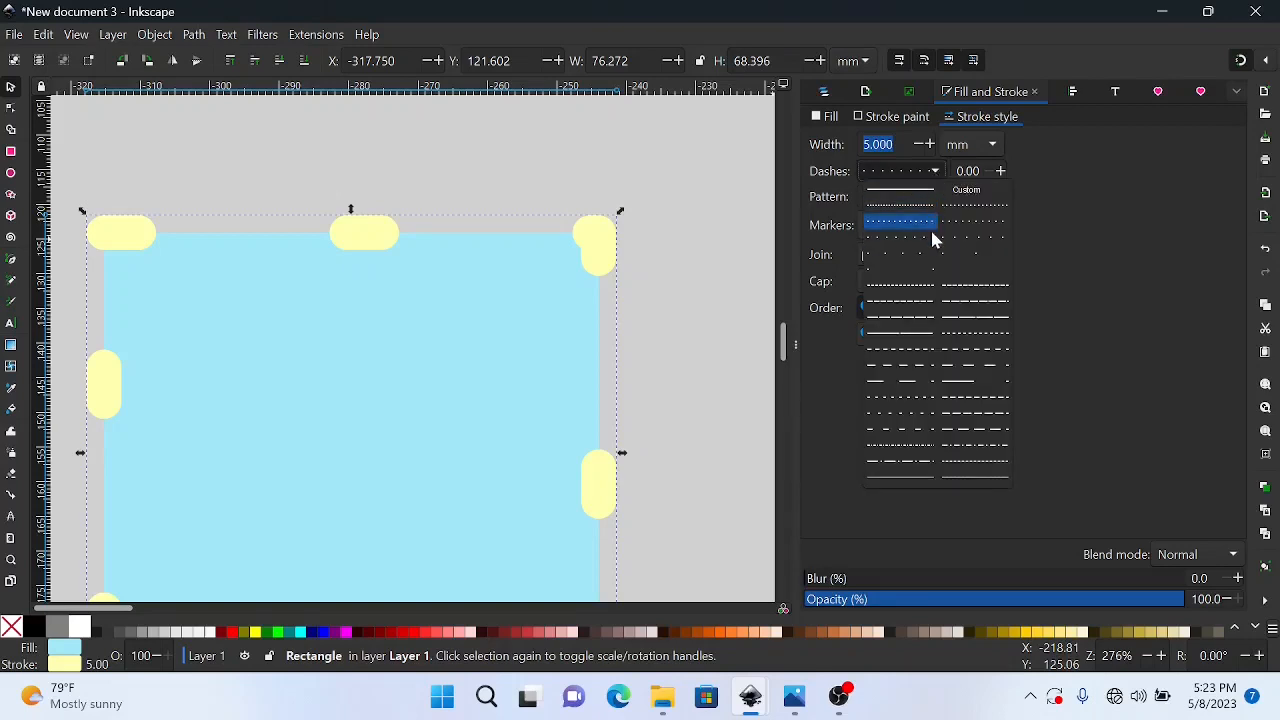
left_click(901, 224)
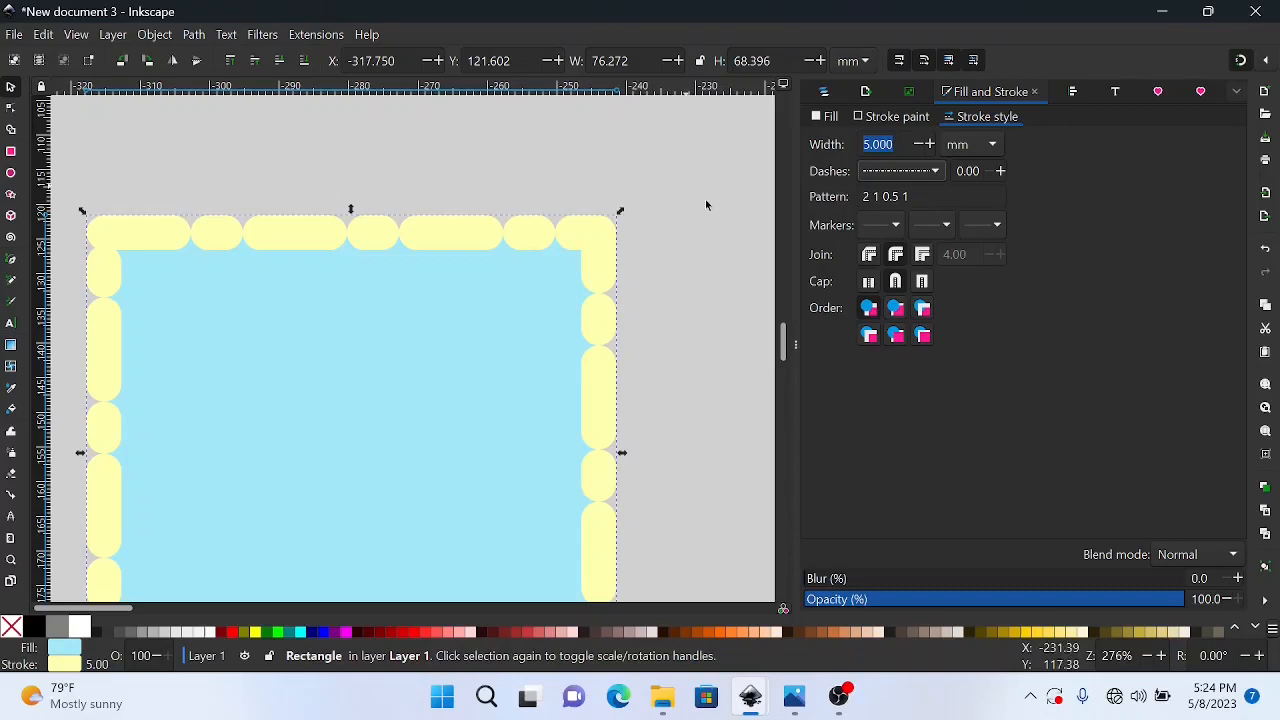
mouse_move(789, 210)
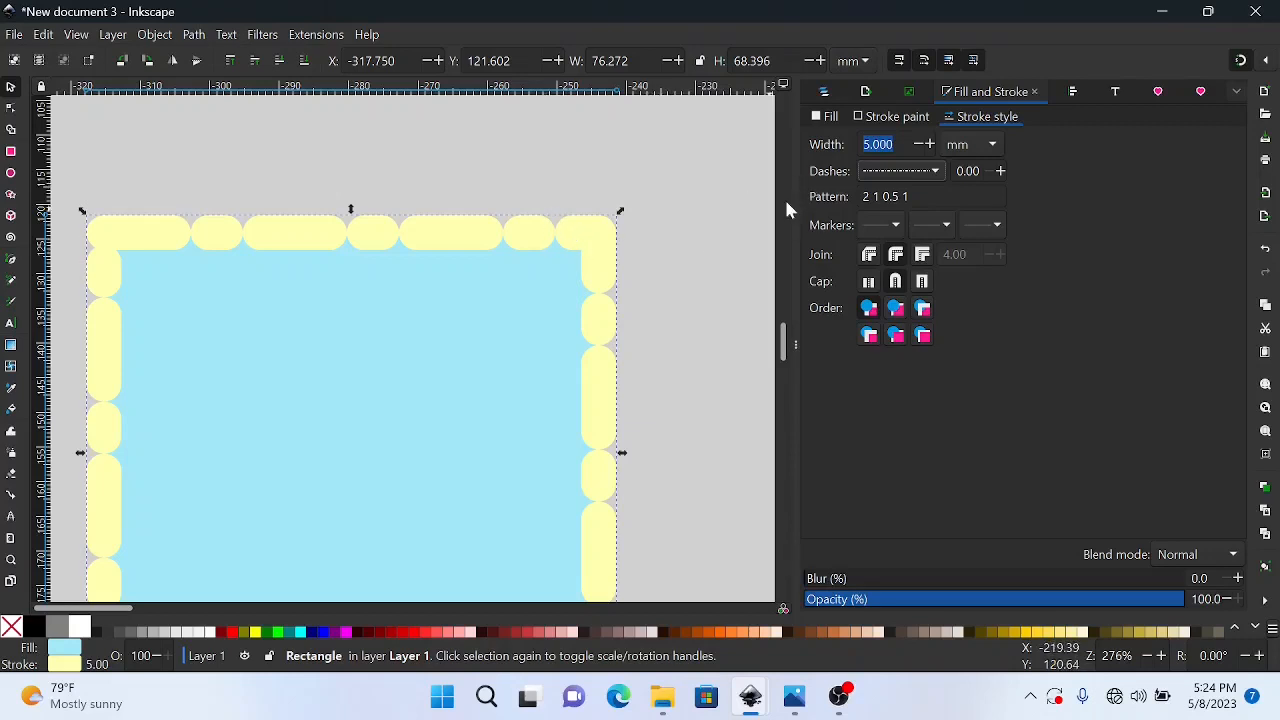
mouse_move(940, 168)
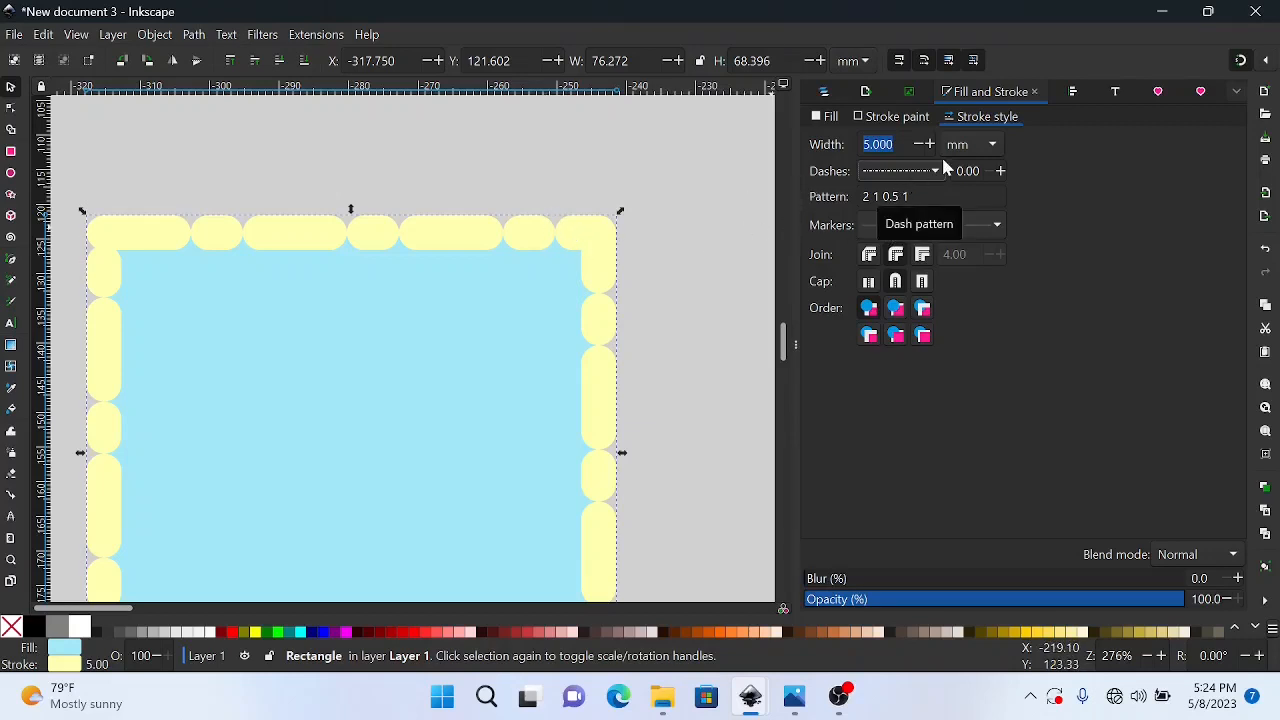
mouse_move(917, 232)
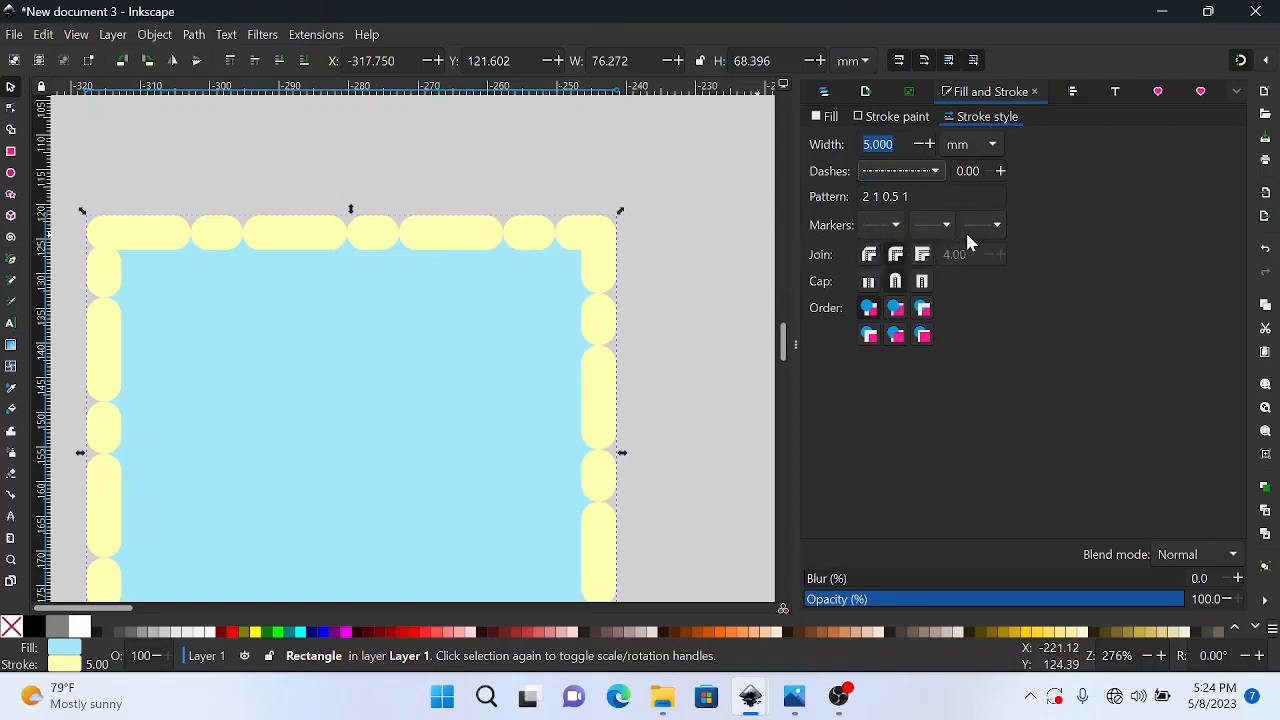
mouse_move(885, 224)
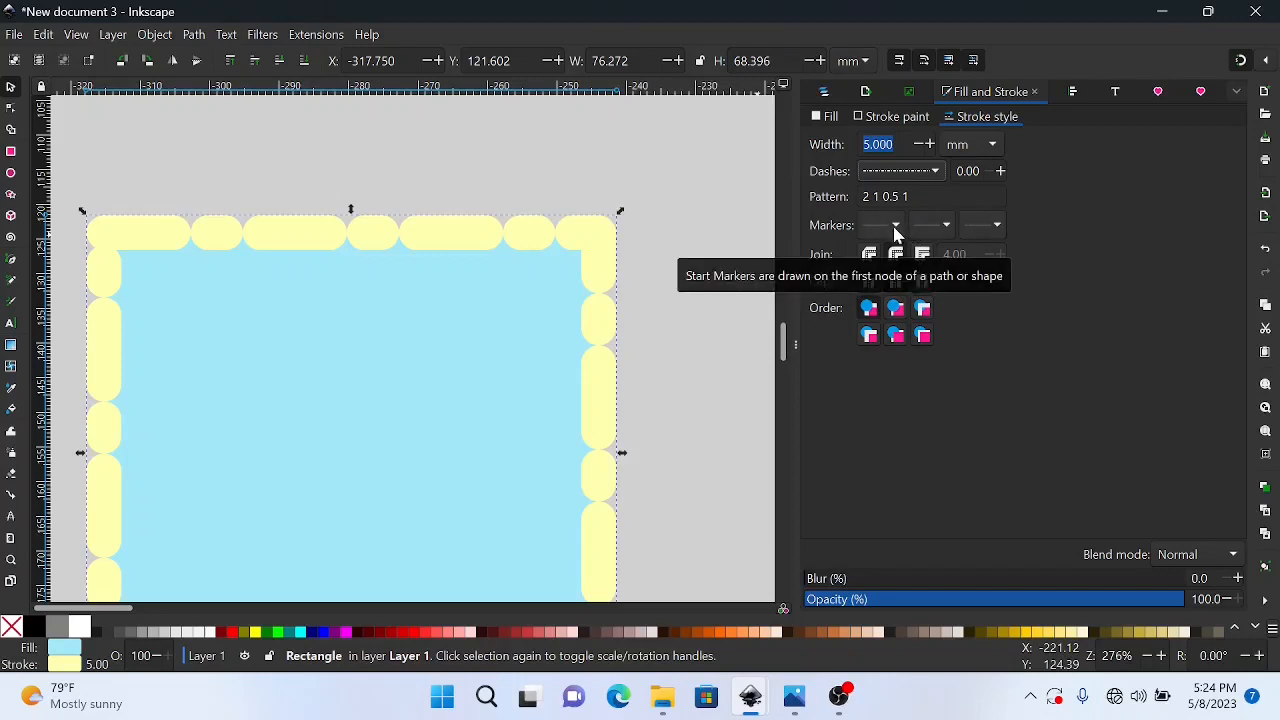
mouse_move(932, 225)
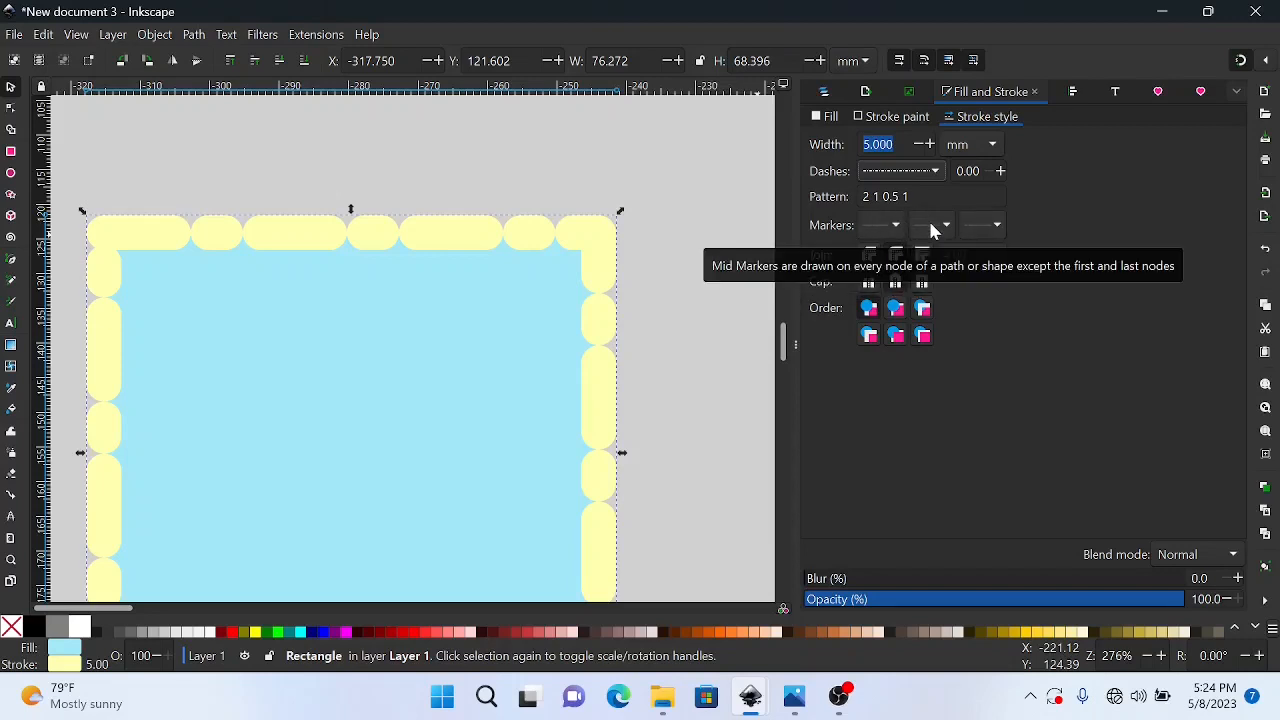
mouse_move(985, 224)
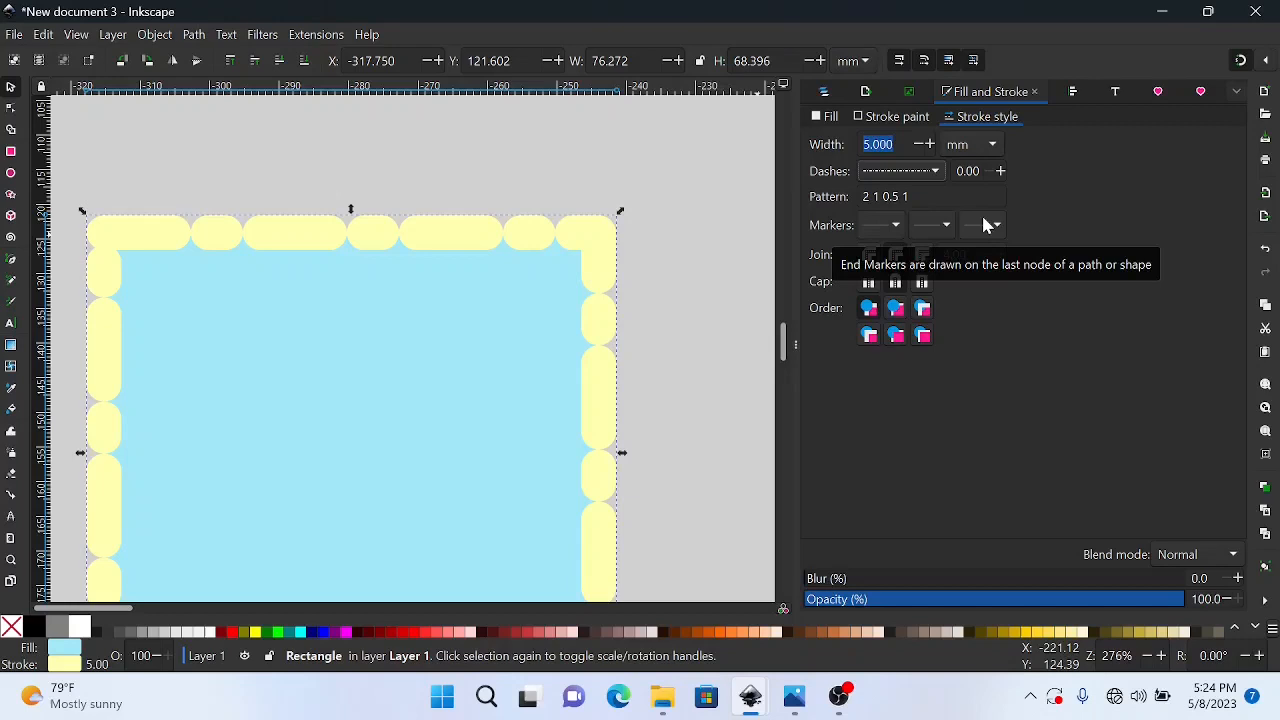
mouse_move(910, 245)
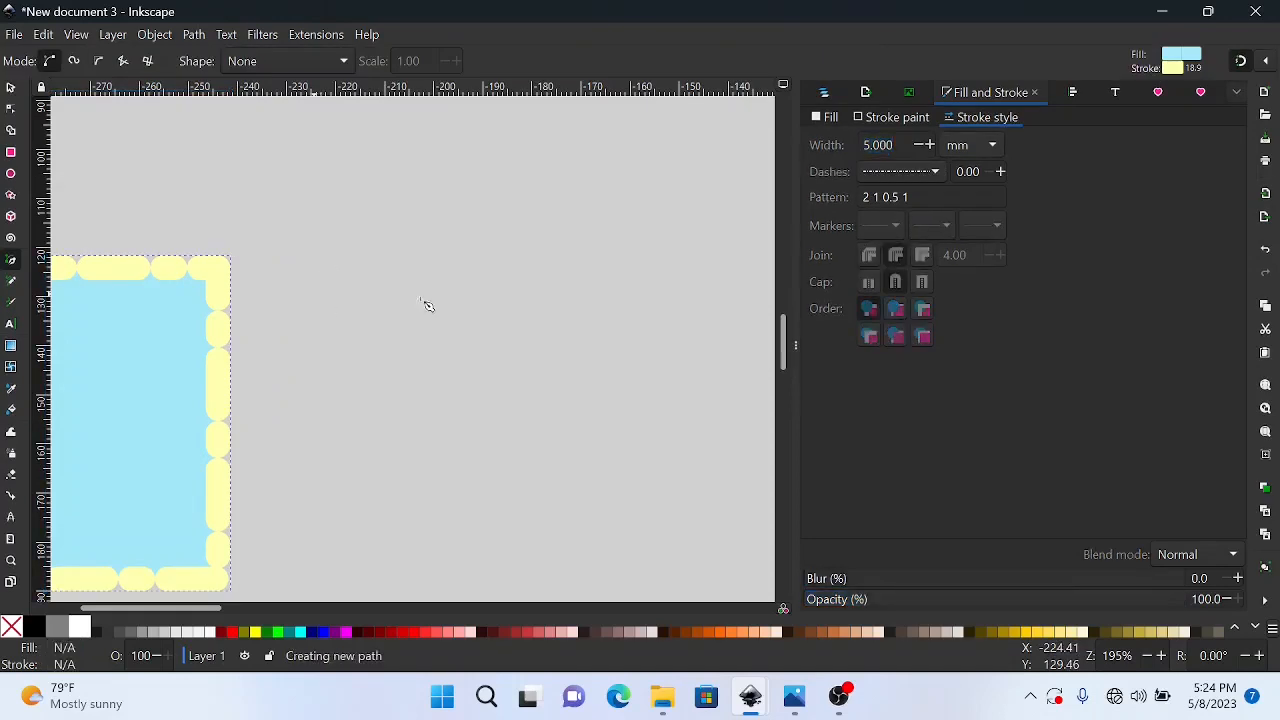
- Draw a horizontal line right of the rectangle and give its start a rounded arrowhead marker
left_click_drag(313, 294, 632, 294)
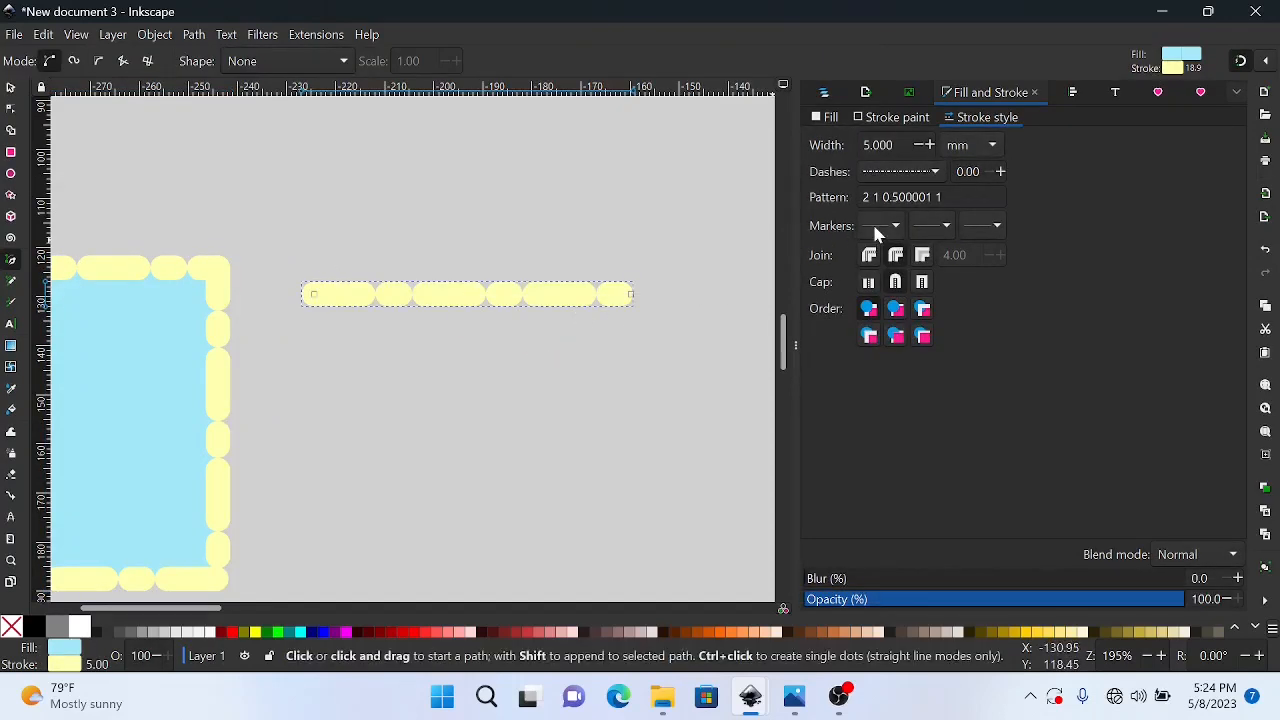
left_click(878, 225)
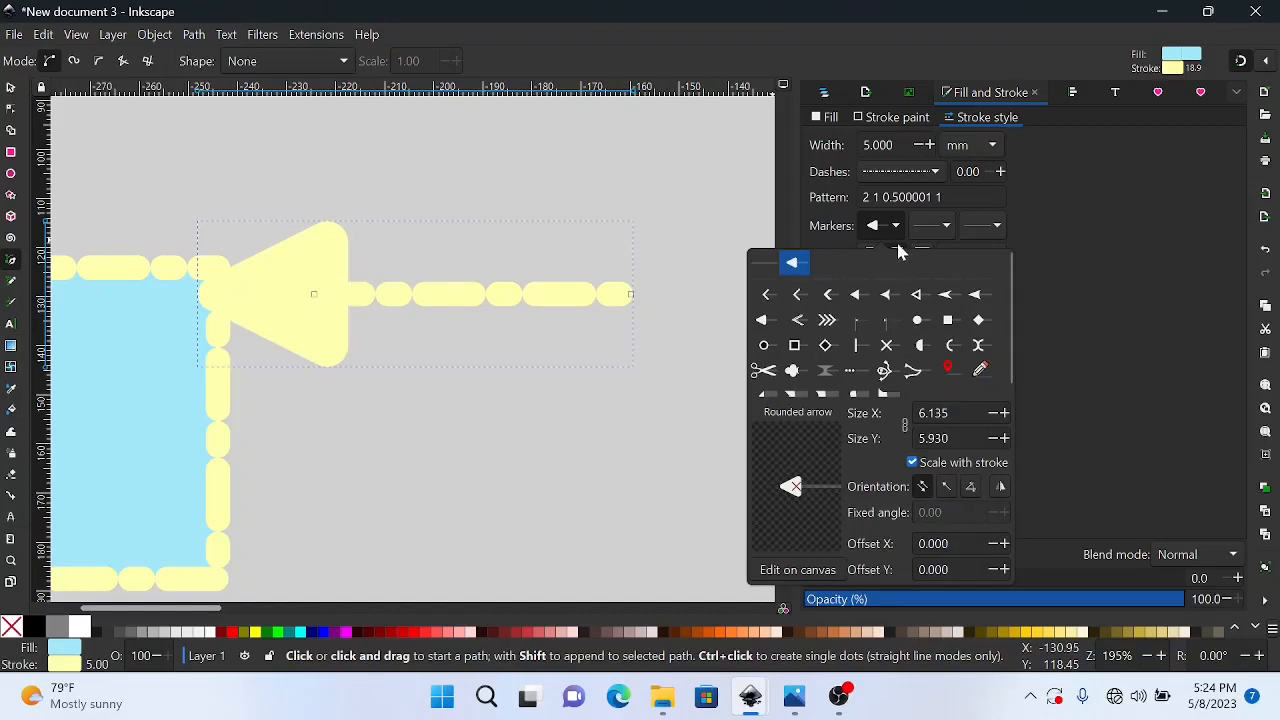
left_click(982, 225)
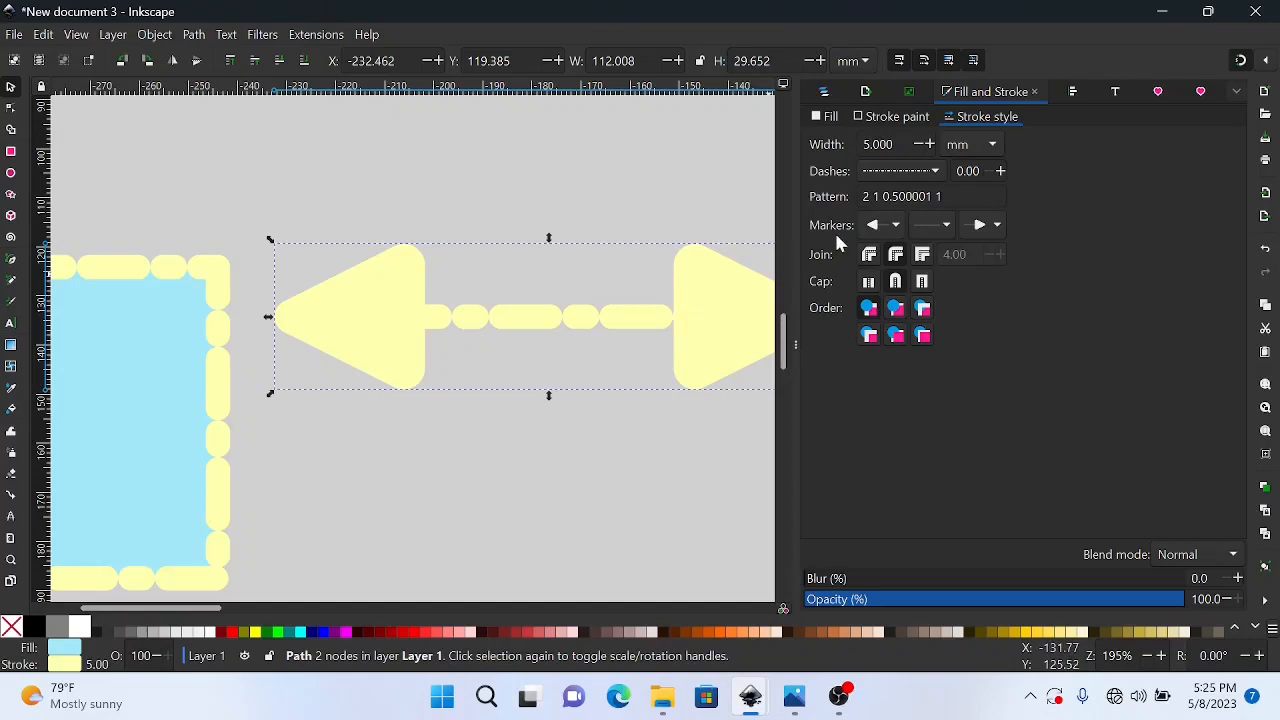
mouse_move(240, 379)
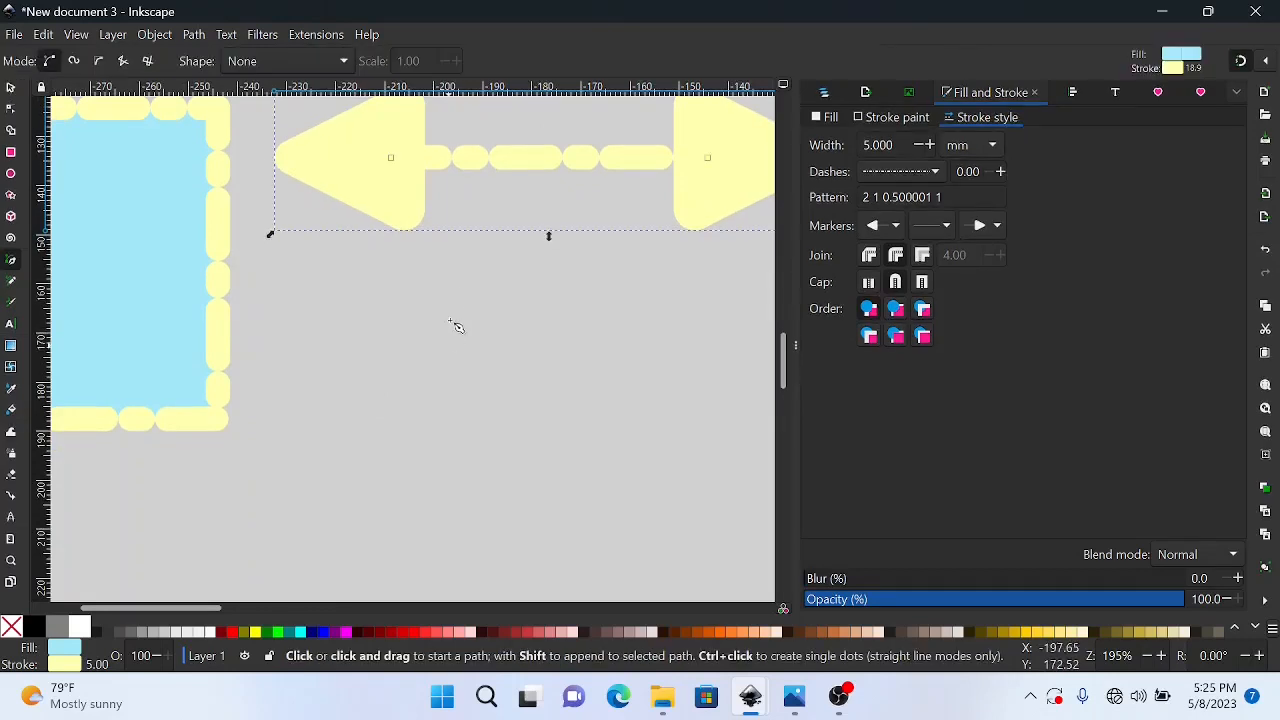
- Draw a vertical line below the arrow and cycle its caps through butt, square and round
left_click_drag(462, 288, 475, 530)
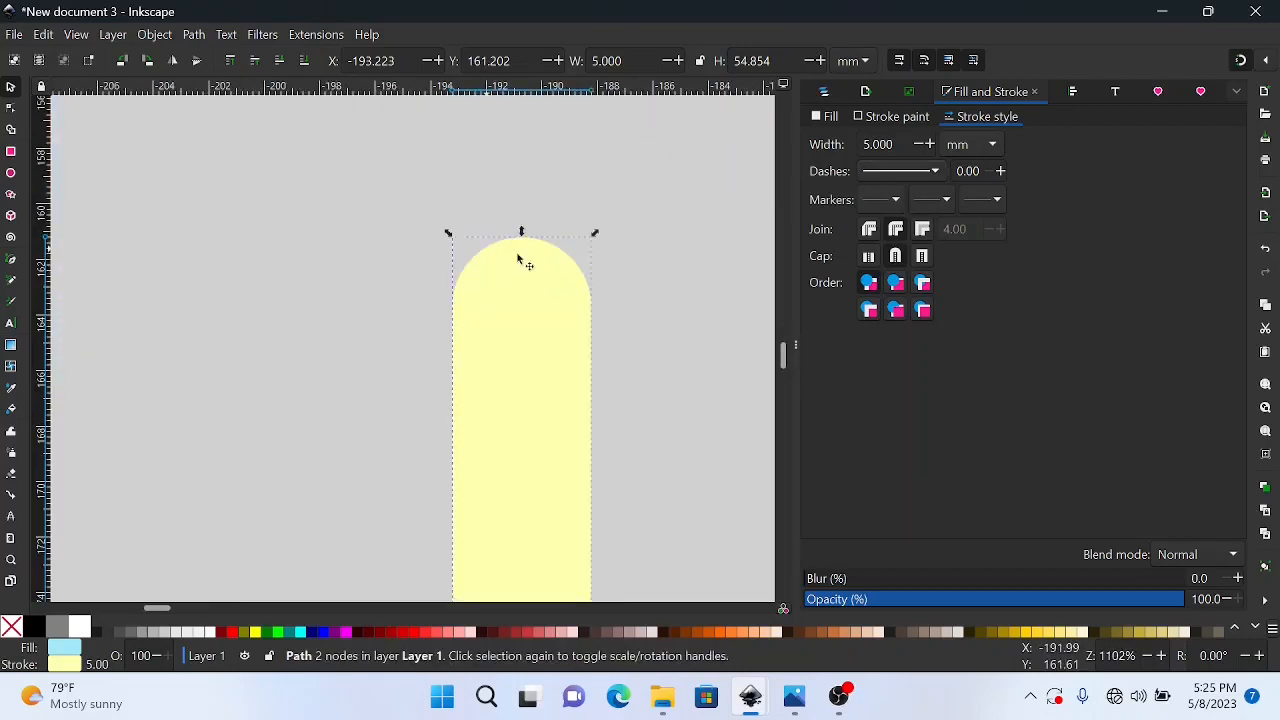
mouse_move(862, 257)
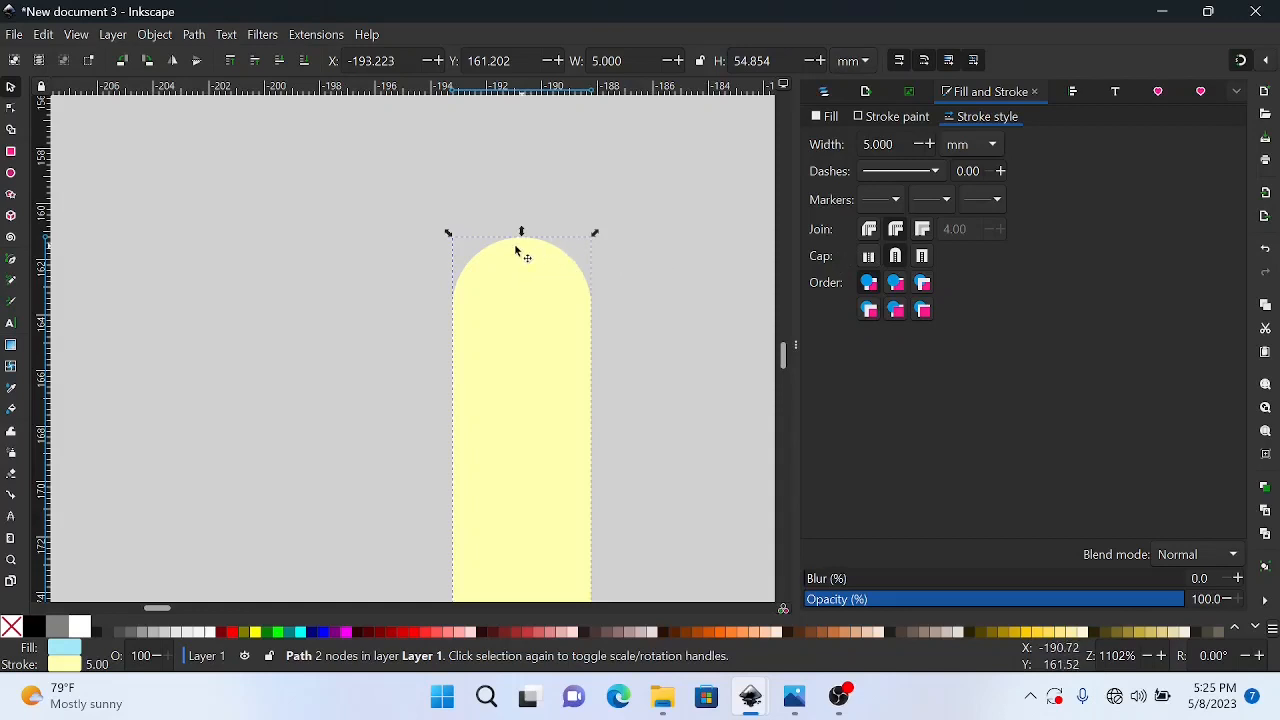
mouse_move(868, 255)
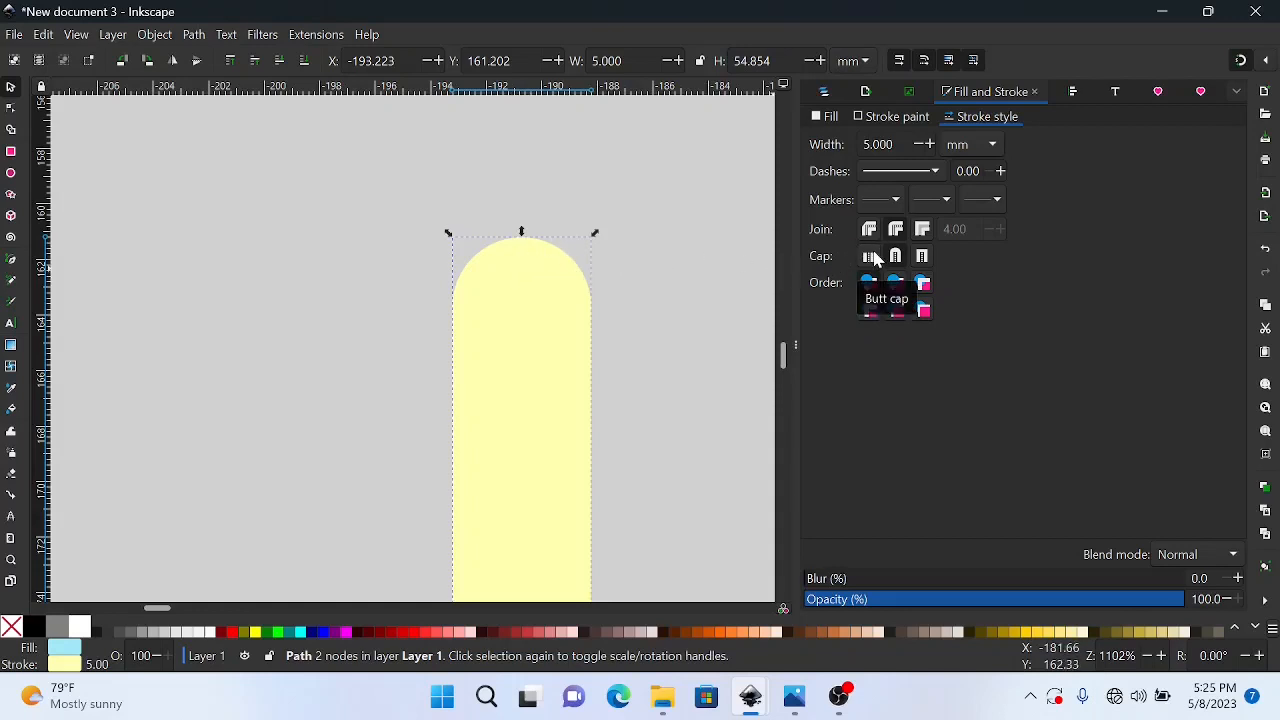
left_click(868, 255)
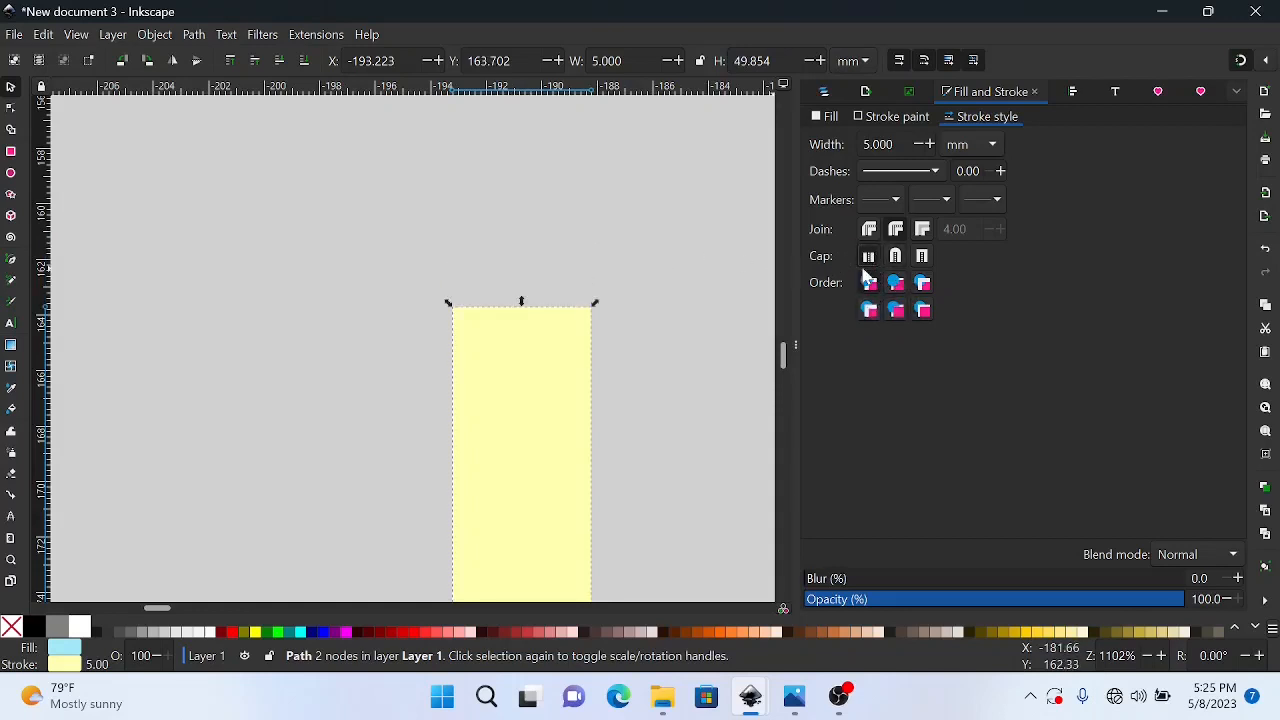
mouse_move(921, 255)
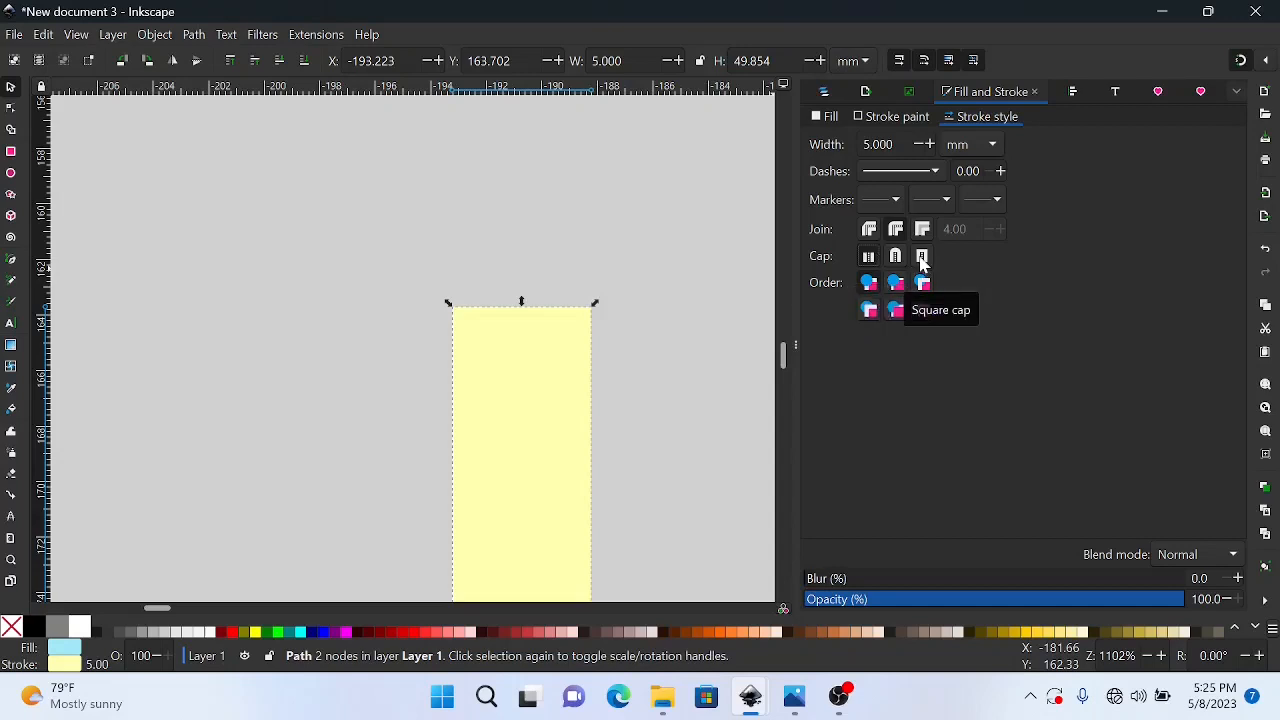
left_click(921, 255)
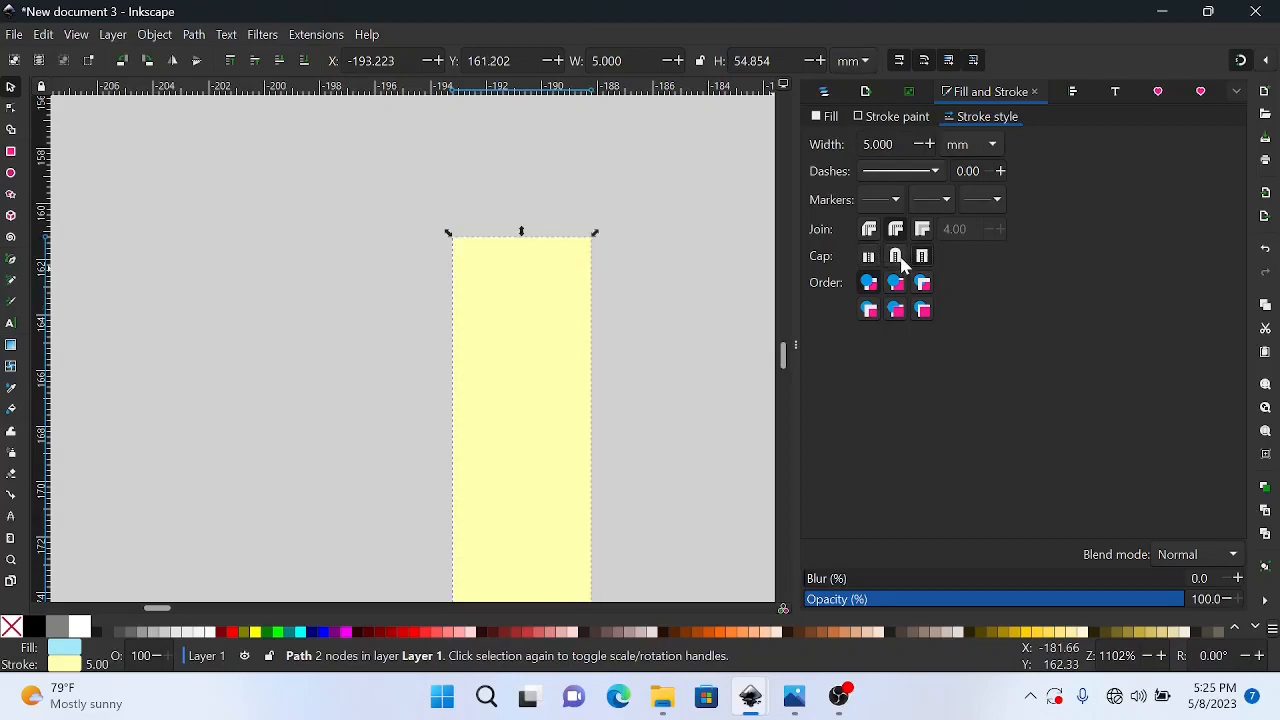
left_click(894, 256)
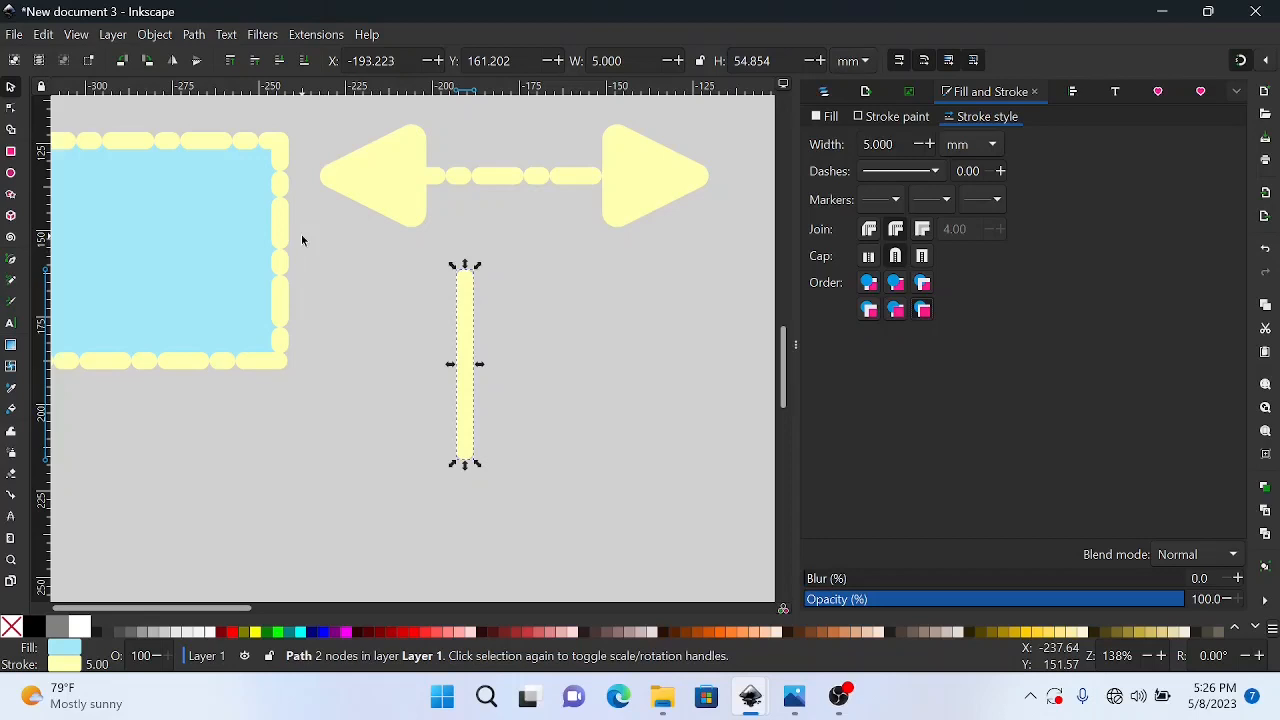
mouse_move(282, 315)
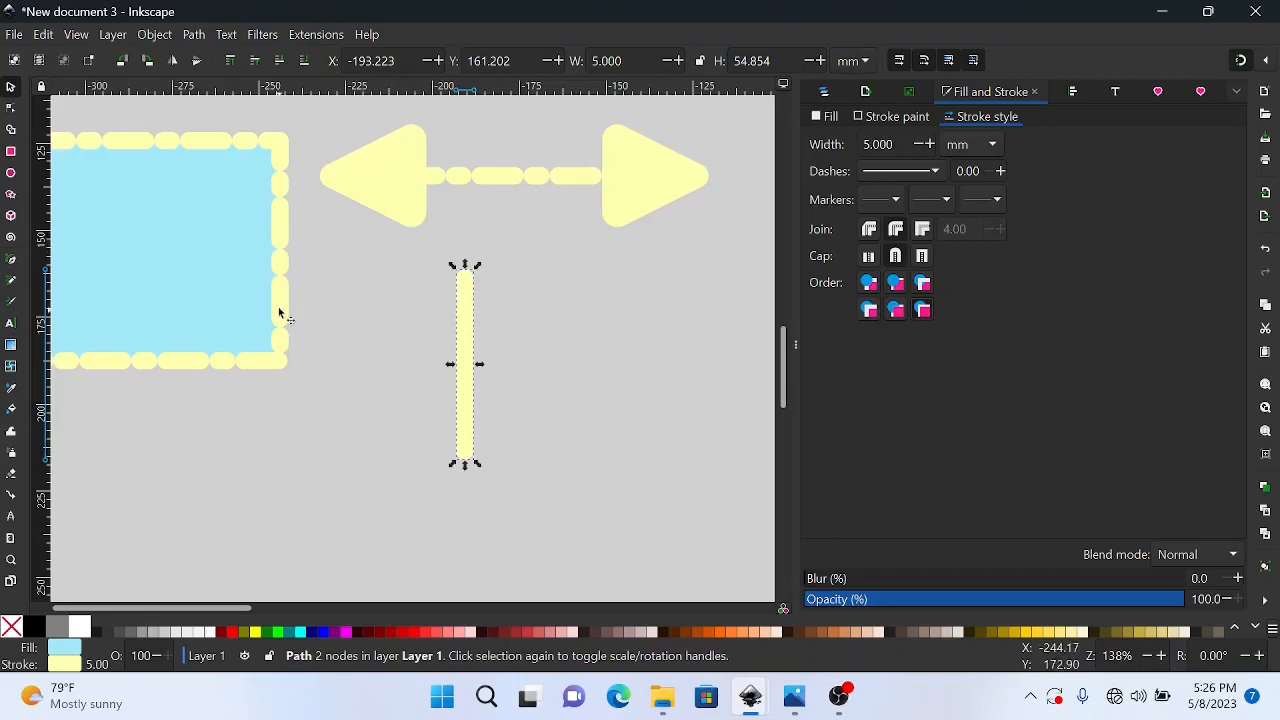
mouse_move(267, 293)
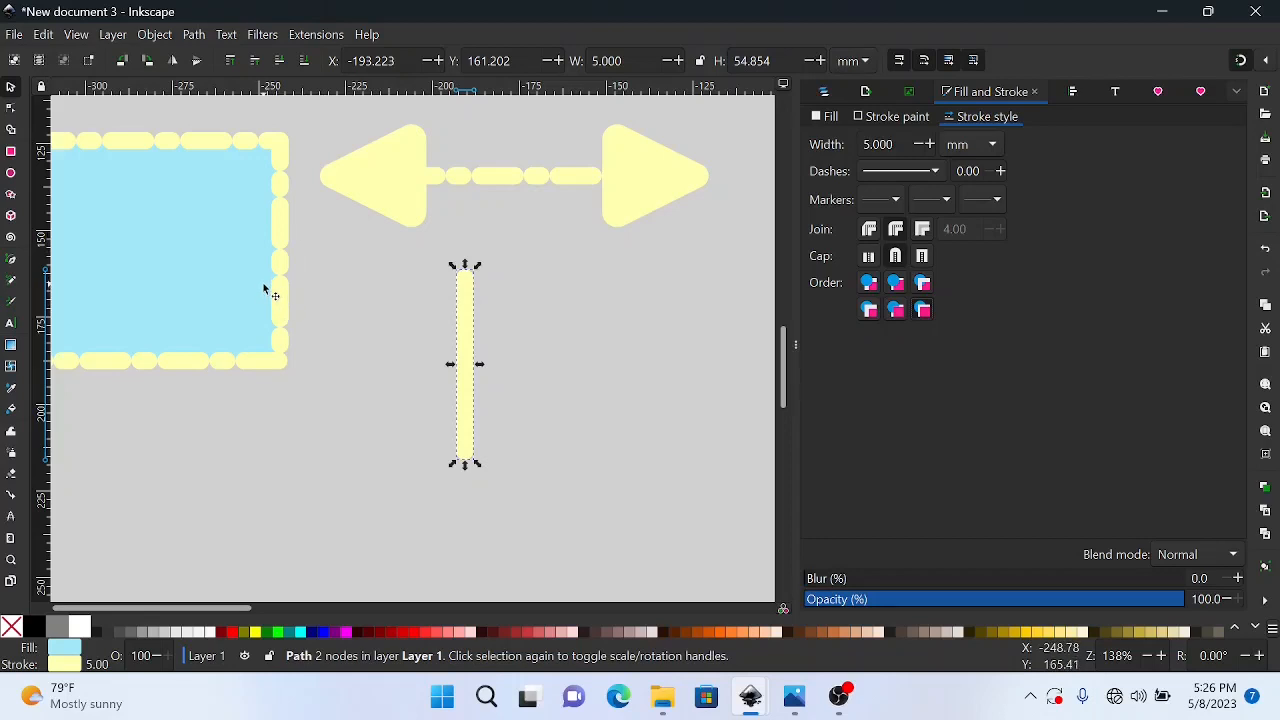
mouse_move(838, 696)
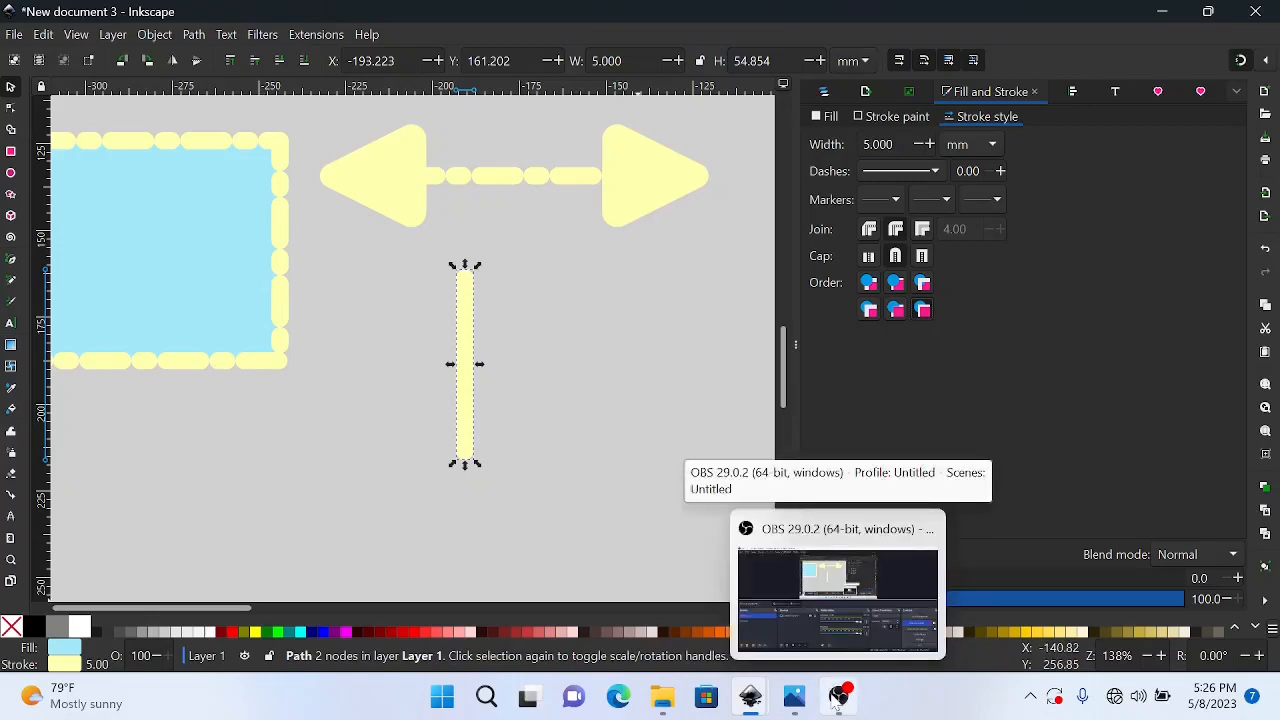